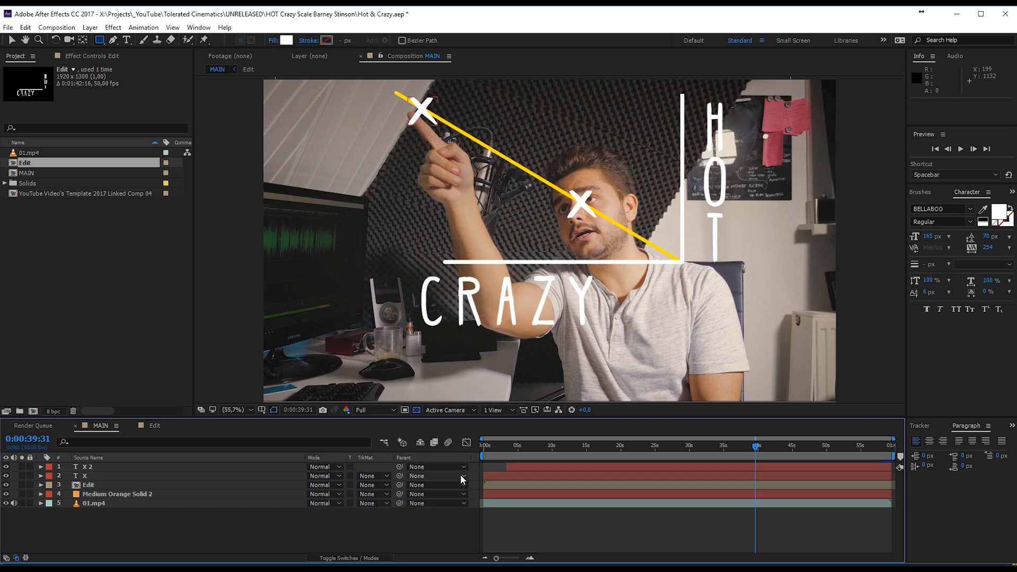
pyautogui.moveTo(687, 146)
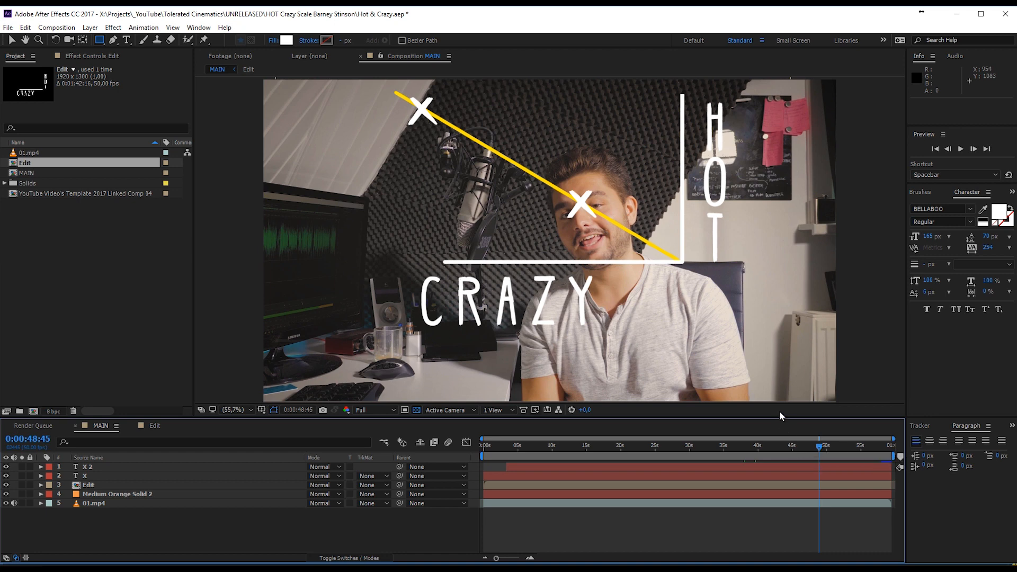
pyautogui.moveTo(439, 274)
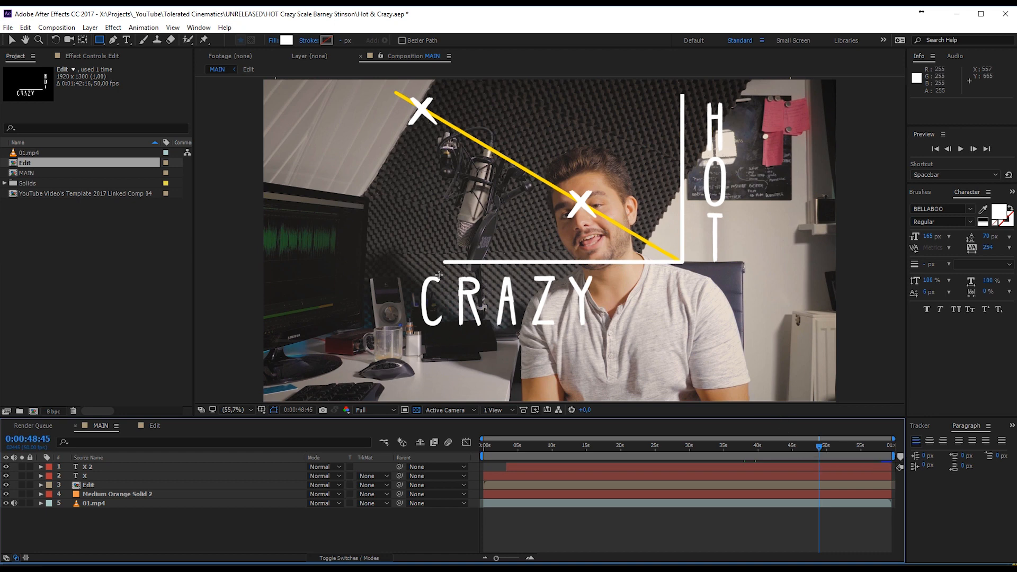
pyautogui.moveTo(704, 334)
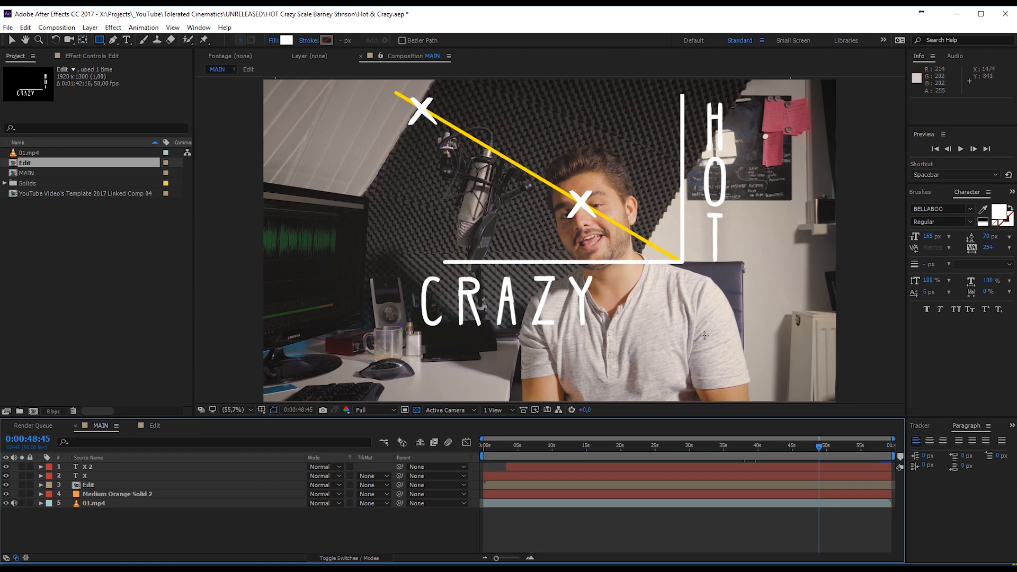
pyautogui.moveTo(703, 347)
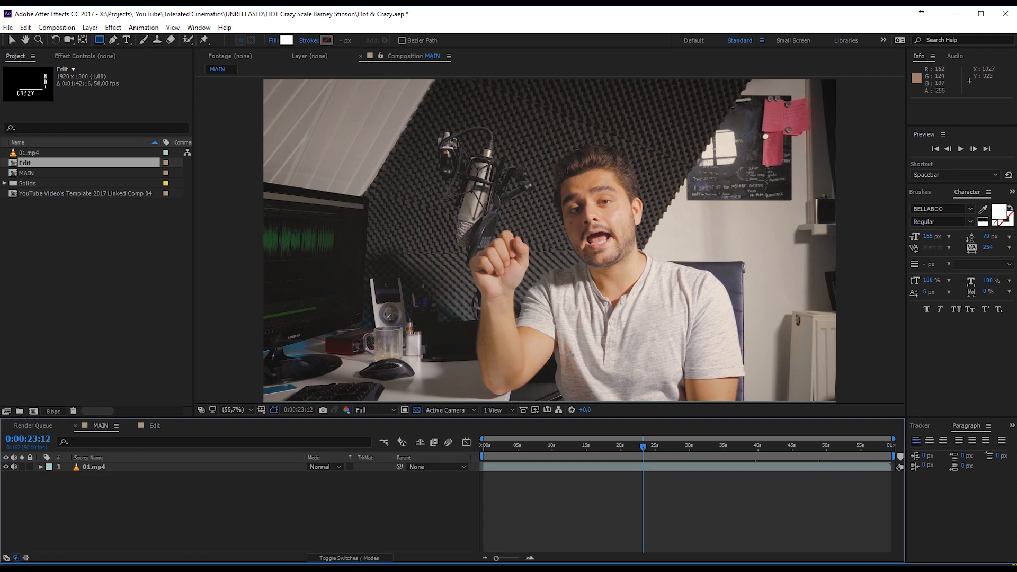
pyautogui.moveTo(587, 333)
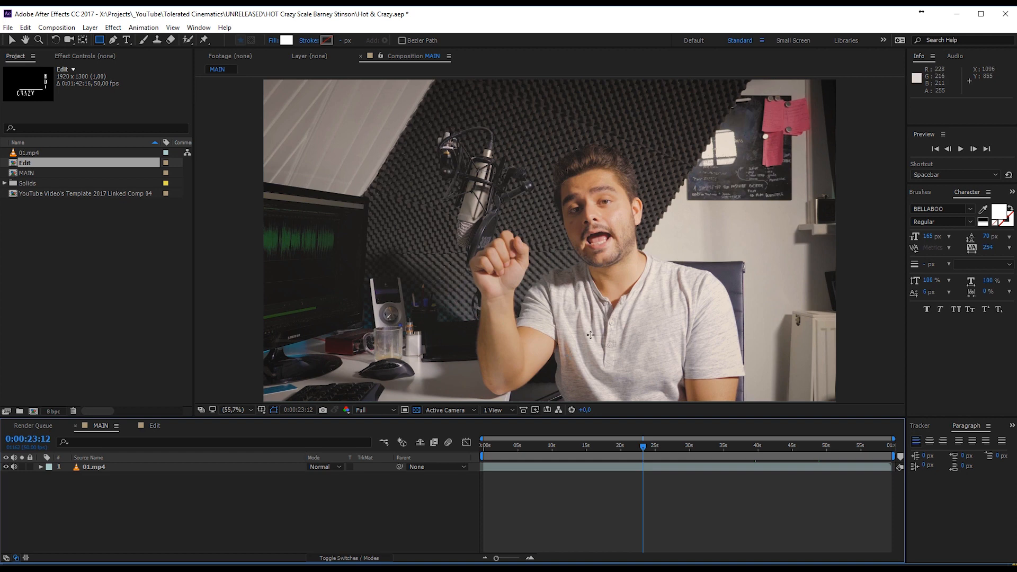
pyautogui.moveTo(907, 308)
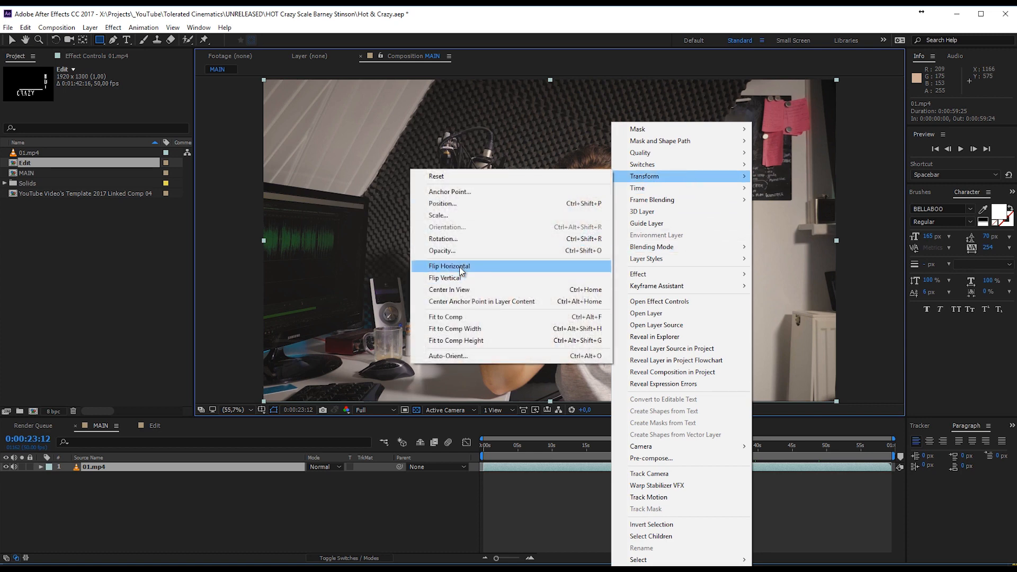
# Try flipping the footage horizontally, then preview at Quarter resolution around 0:00:21 where he points upward.
pyautogui.click(450, 266)
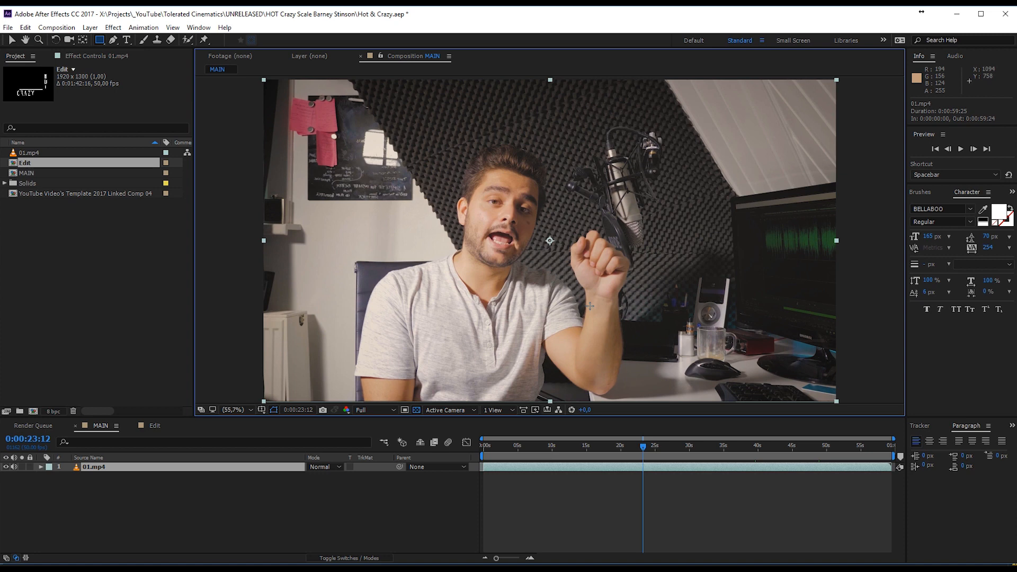
pyautogui.moveTo(604, 303)
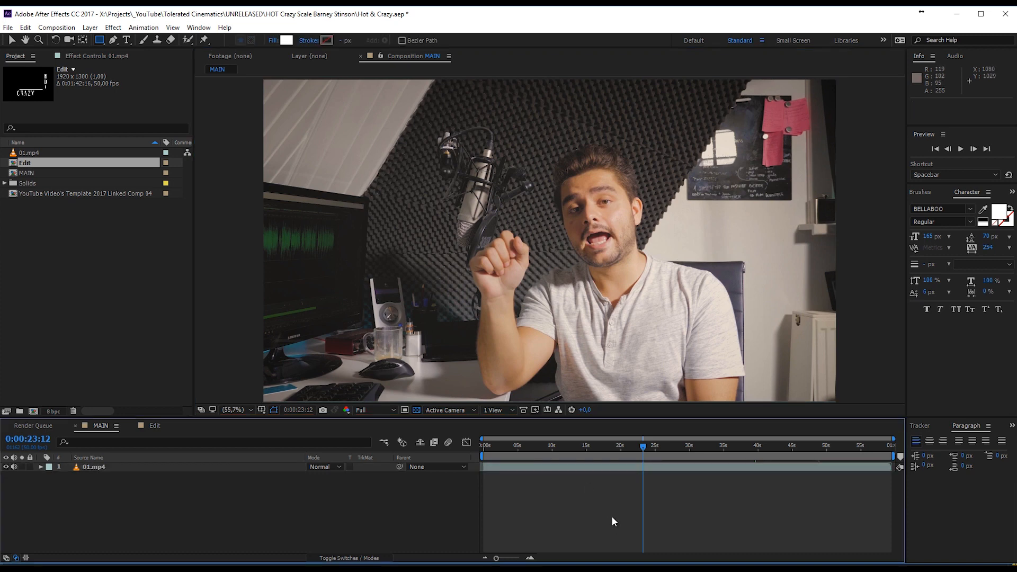
pyautogui.moveTo(644, 451)
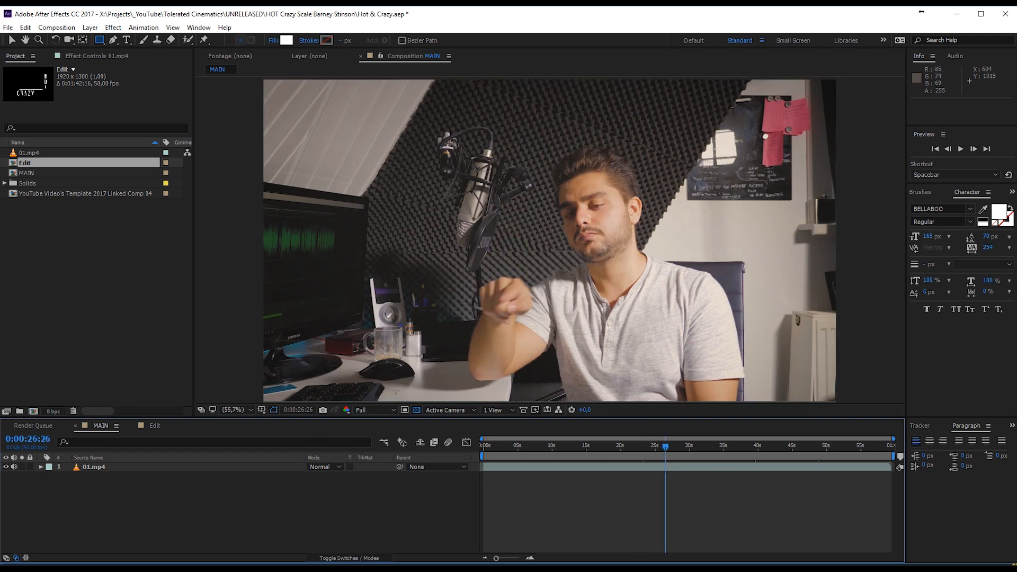
pyautogui.click(371, 411)
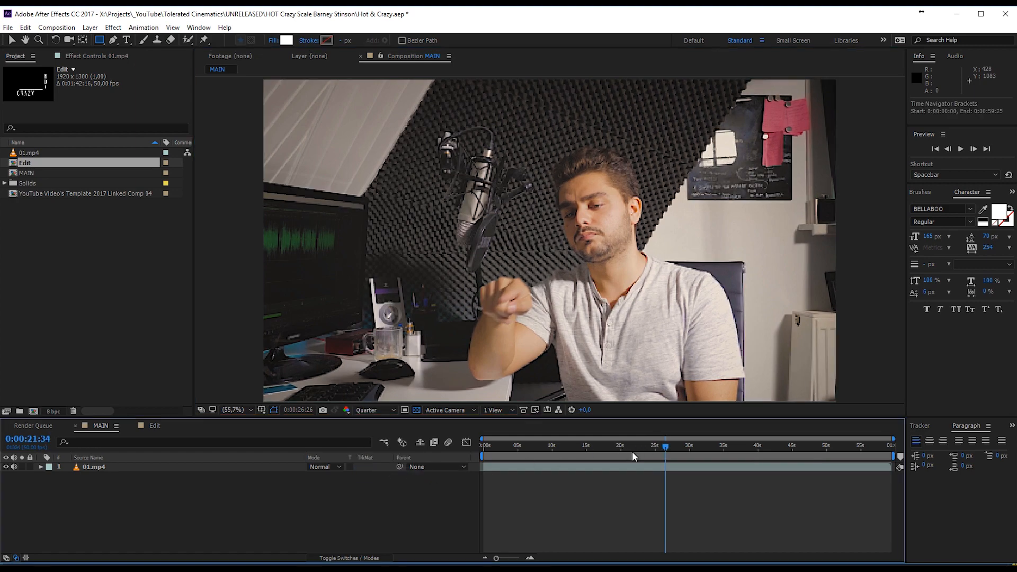
pyautogui.click(623, 447)
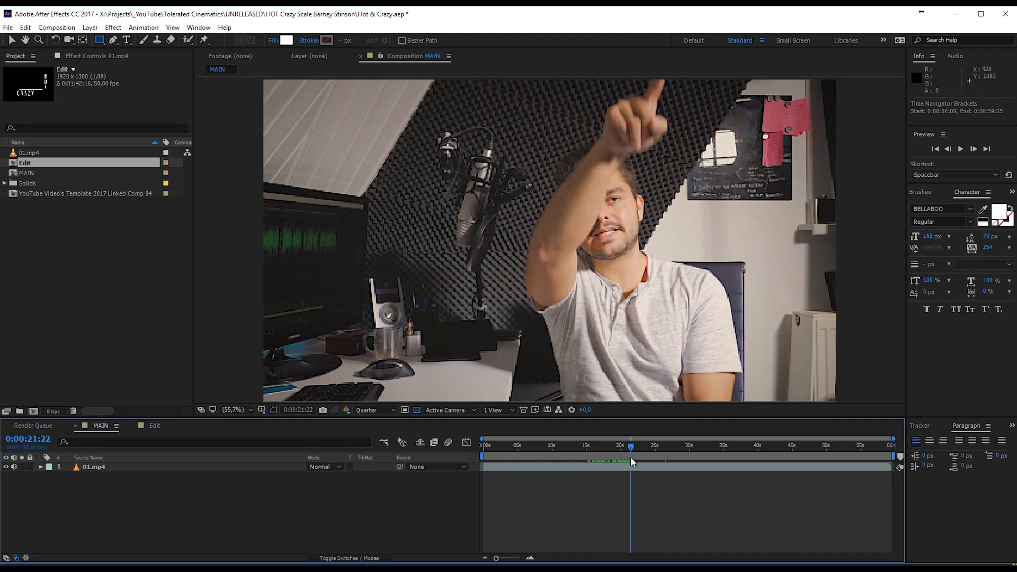
pyautogui.click(634, 462)
pyautogui.write('Li')
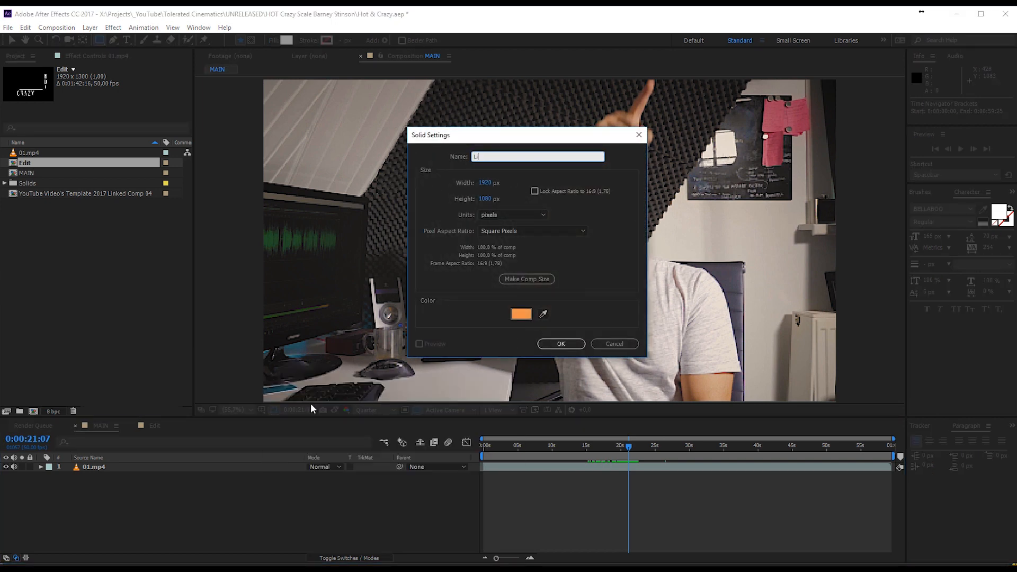
# Create the orange solid 'Line' and draw a three-point L-shaped mask from the top edge, down, then left.
pyautogui.click(562, 344)
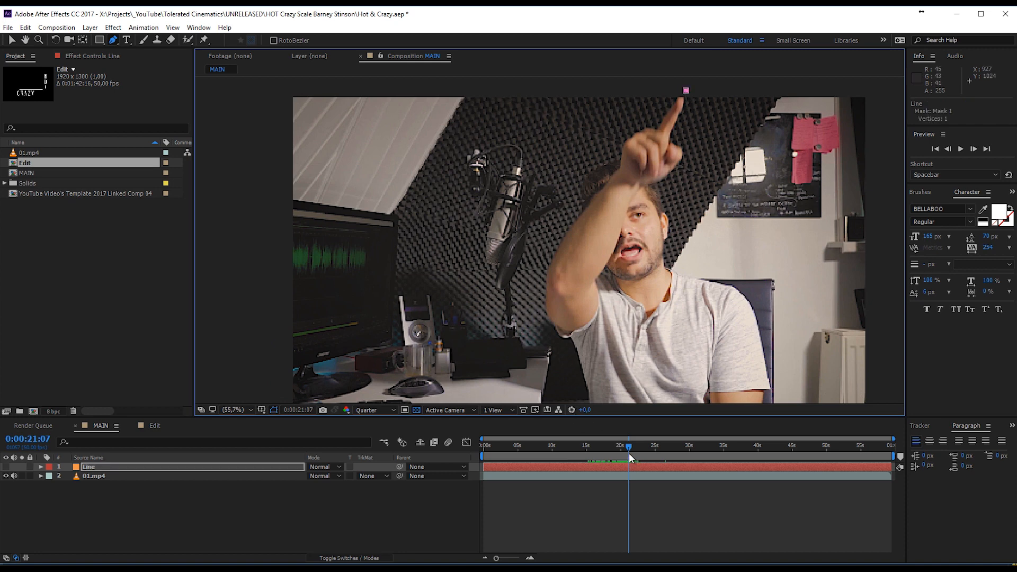
pyautogui.moveTo(629, 446); pyautogui.dragTo(634, 446)
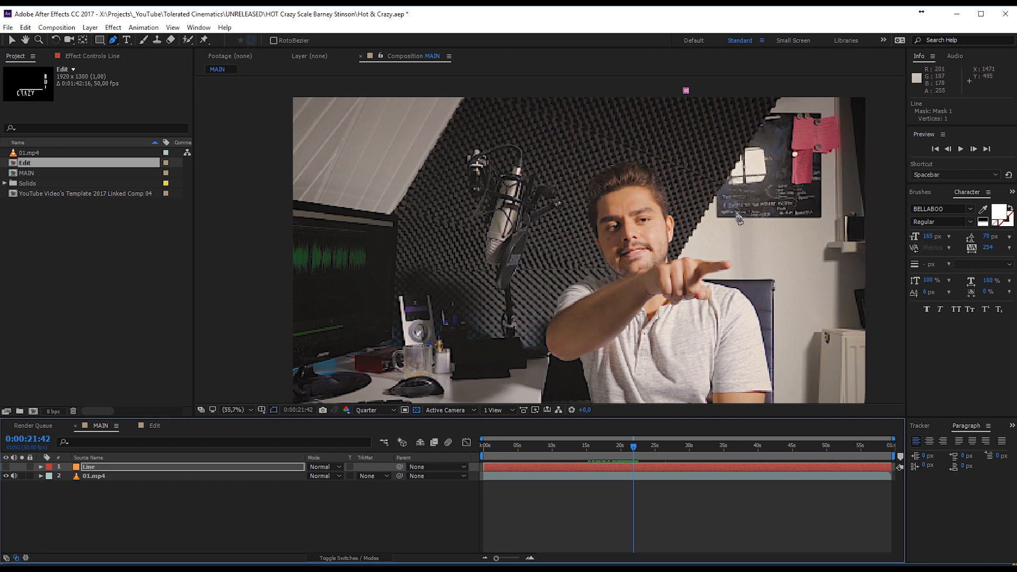
pyautogui.moveTo(682, 274)
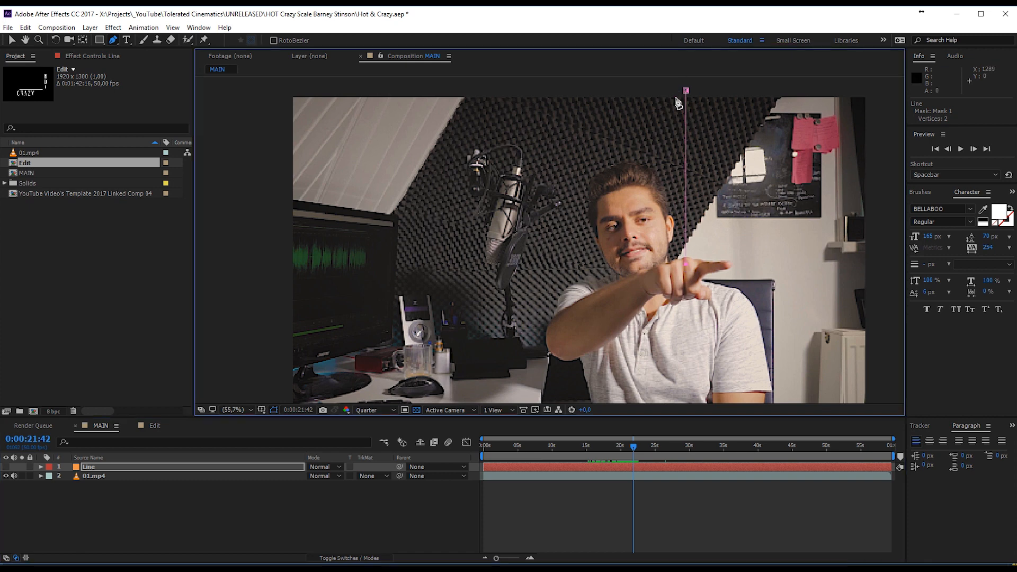
pyautogui.moveTo(435, 275)
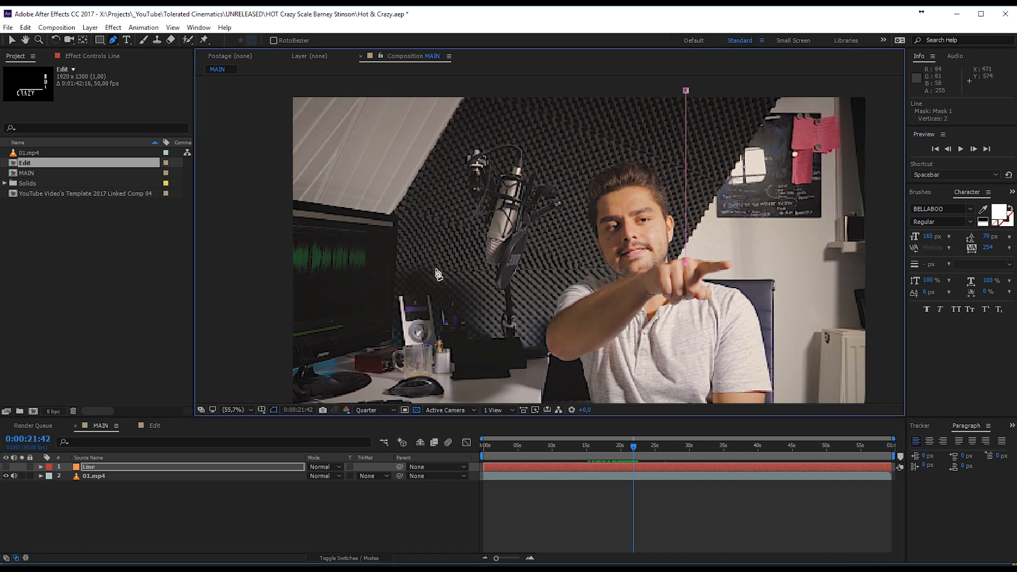
pyautogui.click(636, 460)
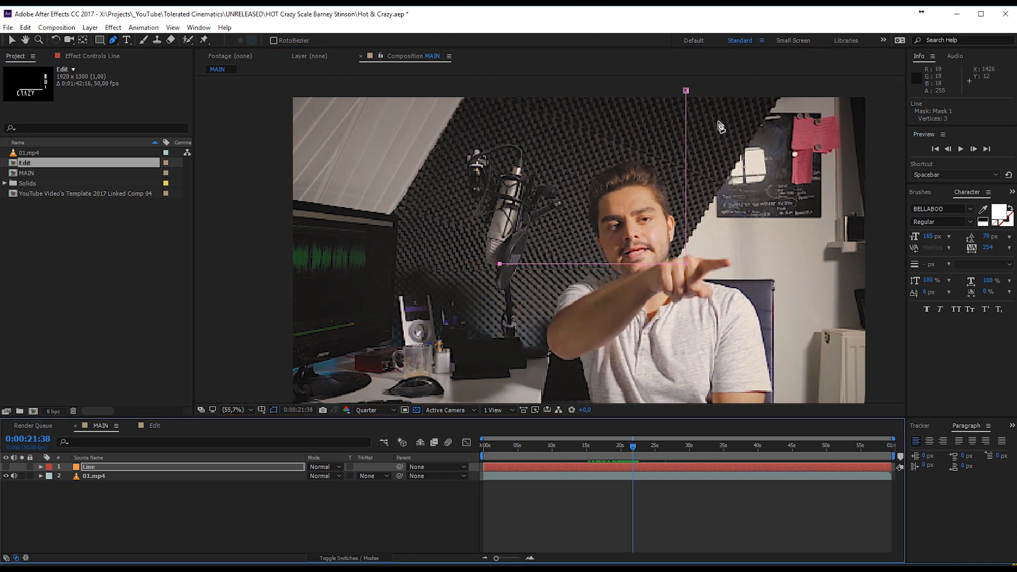
pyautogui.moveTo(693, 89)
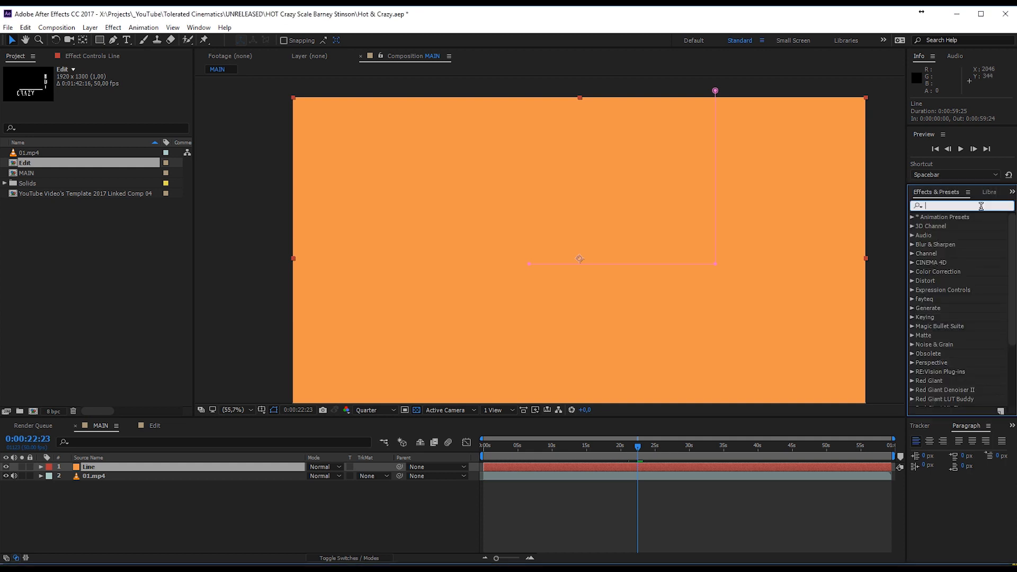
# Apply a Stroke effect to the mask with Paint Style On Transparent and Brush Size 9.
pyautogui.write('stroke')
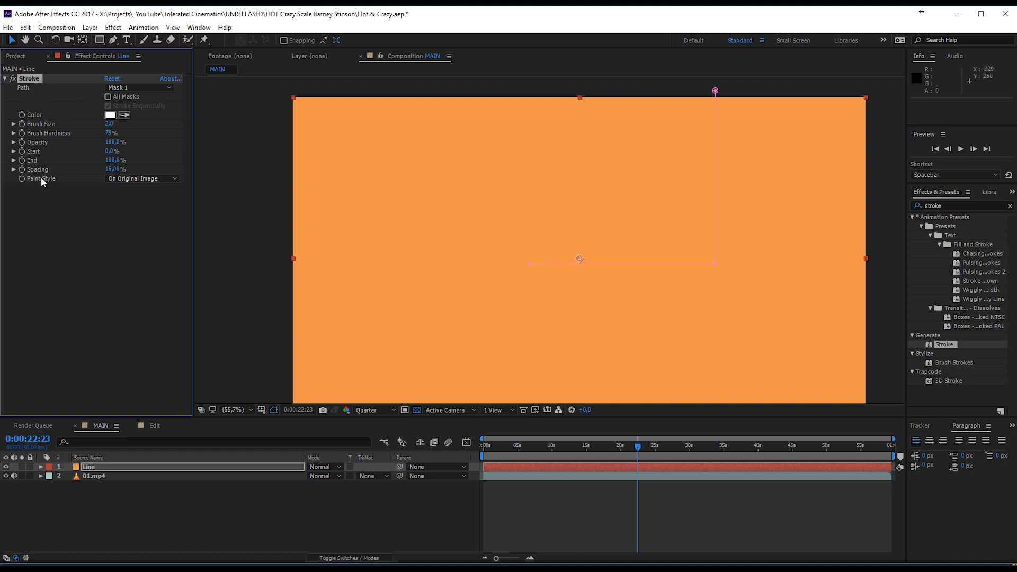
pyautogui.click(142, 178)
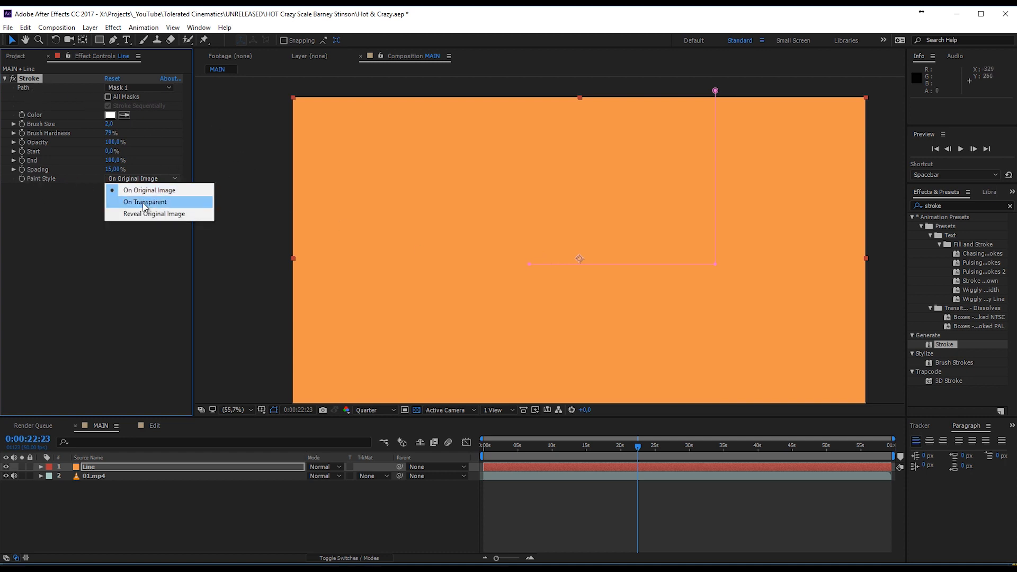
pyautogui.click(144, 201)
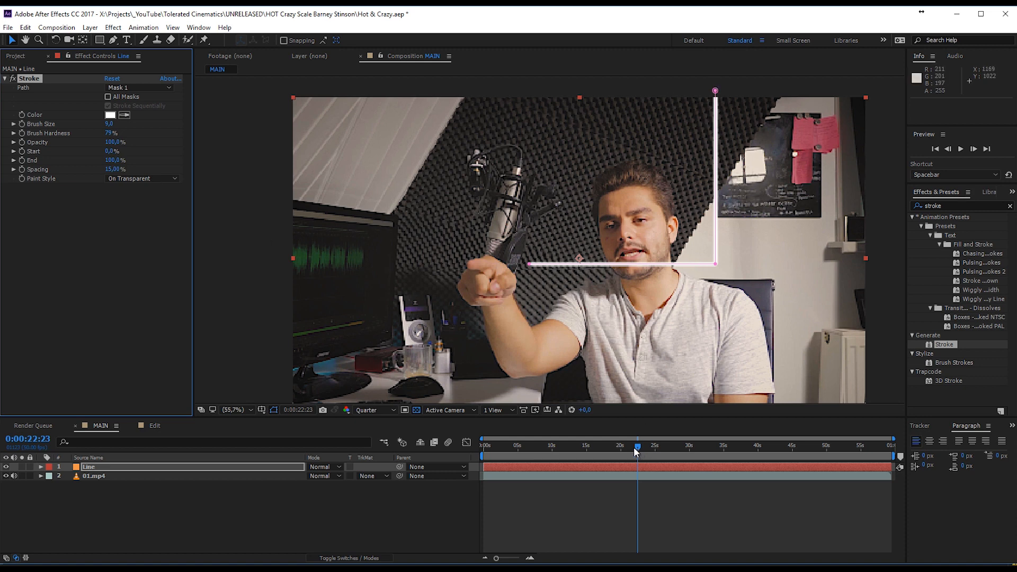
# Keyframe Stroke End from 0% to 100% over about half a second and scrub to preview the draw-on.
pyautogui.moveTo(637, 447); pyautogui.dragTo(630, 447)
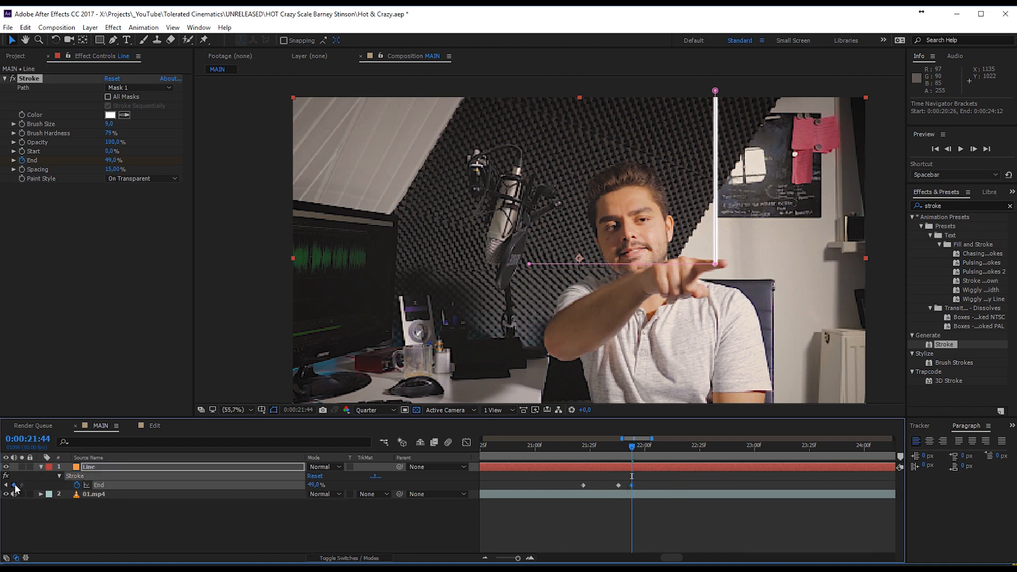
pyautogui.moveTo(18, 486)
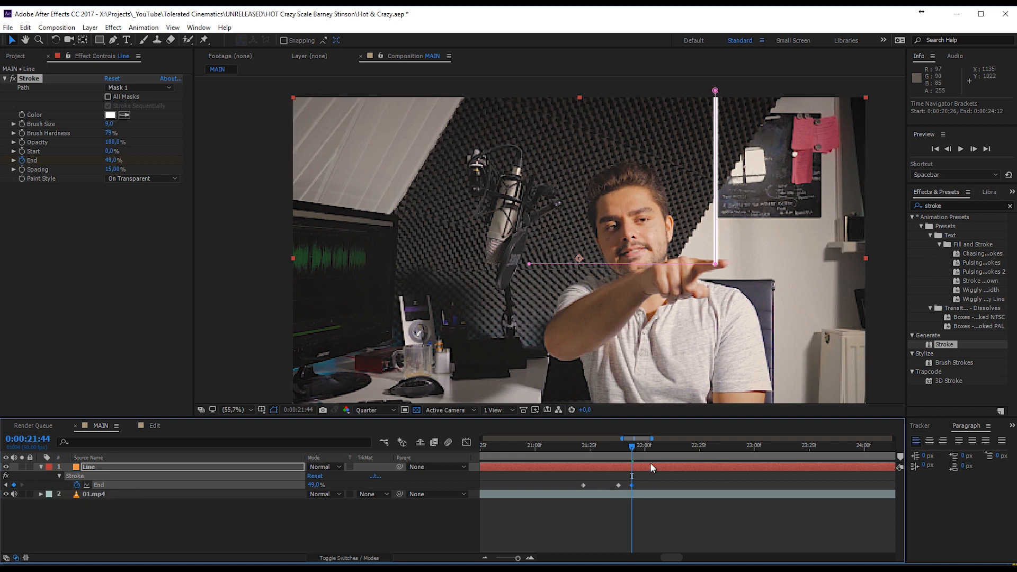
pyautogui.click(638, 449)
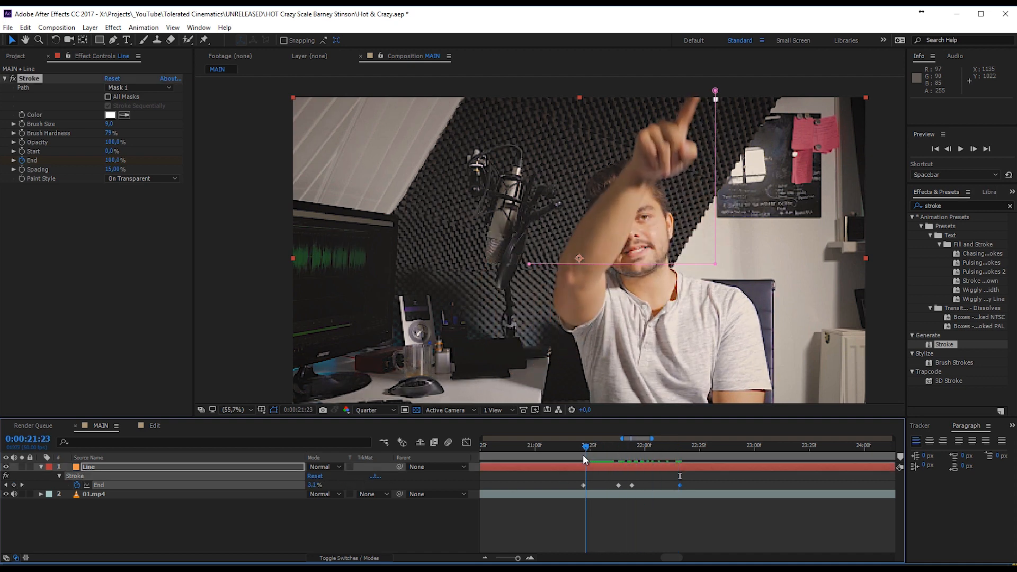
pyautogui.moveTo(584, 447); pyautogui.dragTo(628, 447)
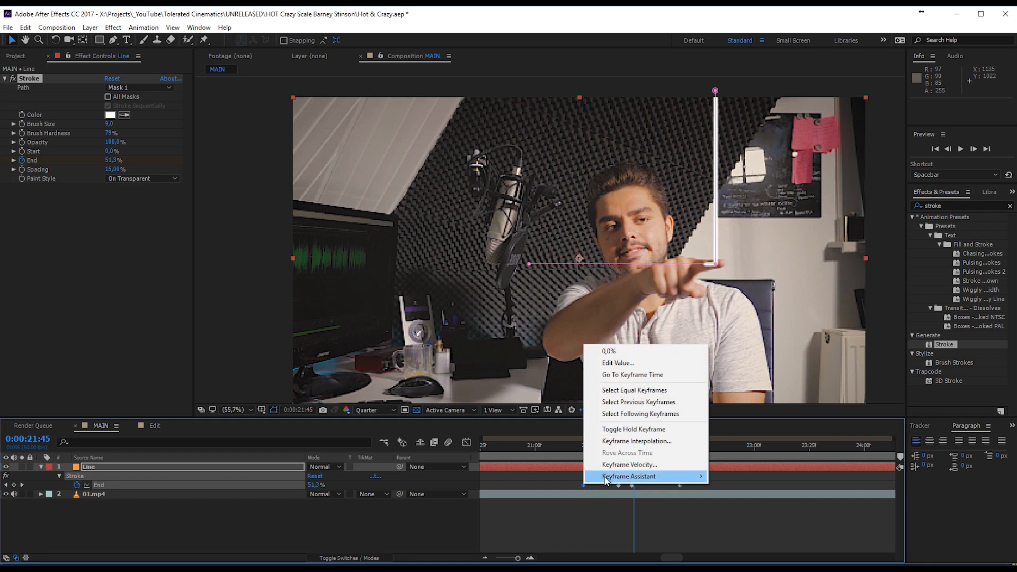
# Apply Keyframe Assistant > Easy Ease to the Line layer's Stroke End keyframes.
pyautogui.click(628, 477)
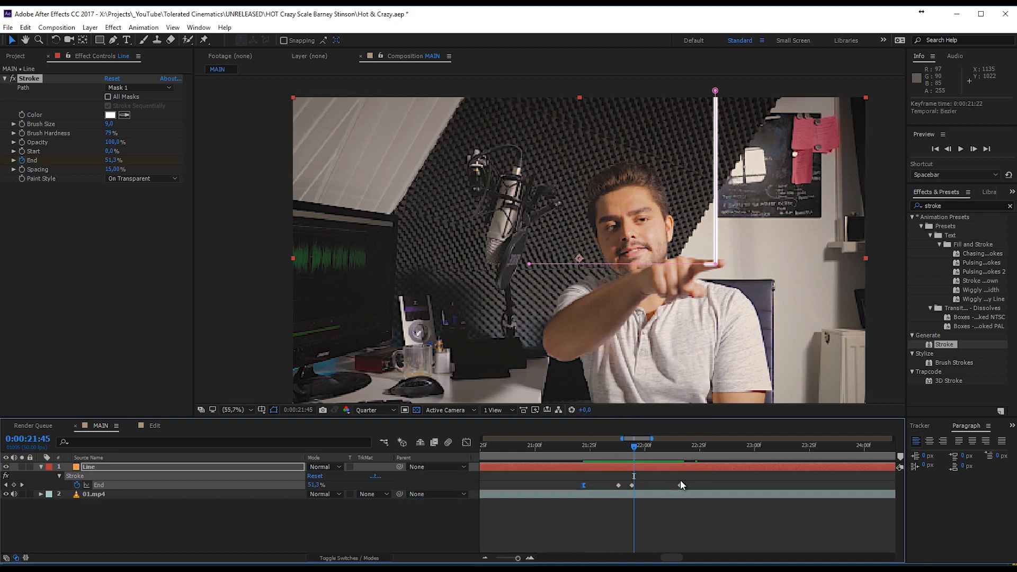
pyautogui.rightClick(633, 476)
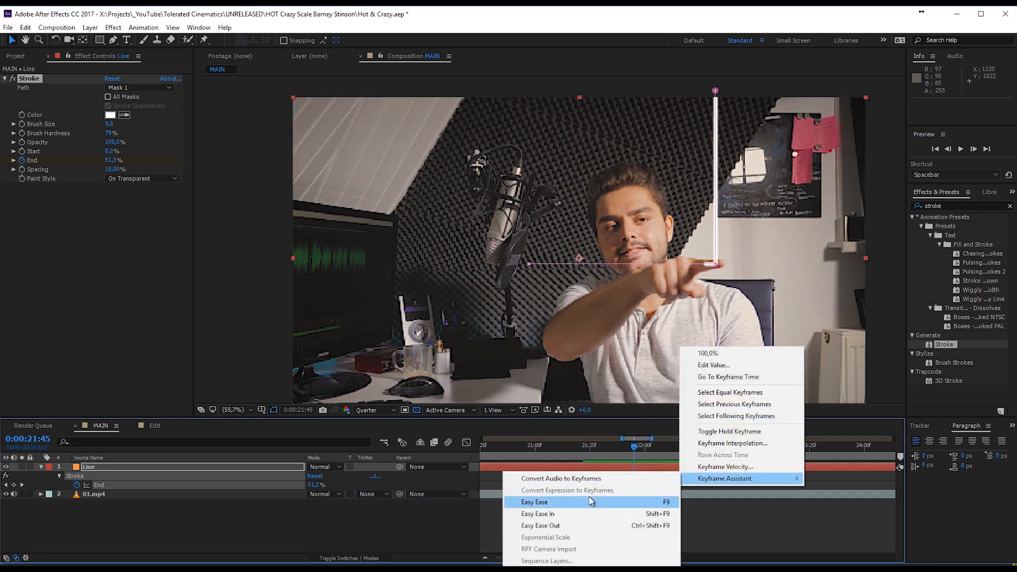
pyautogui.click(534, 502)
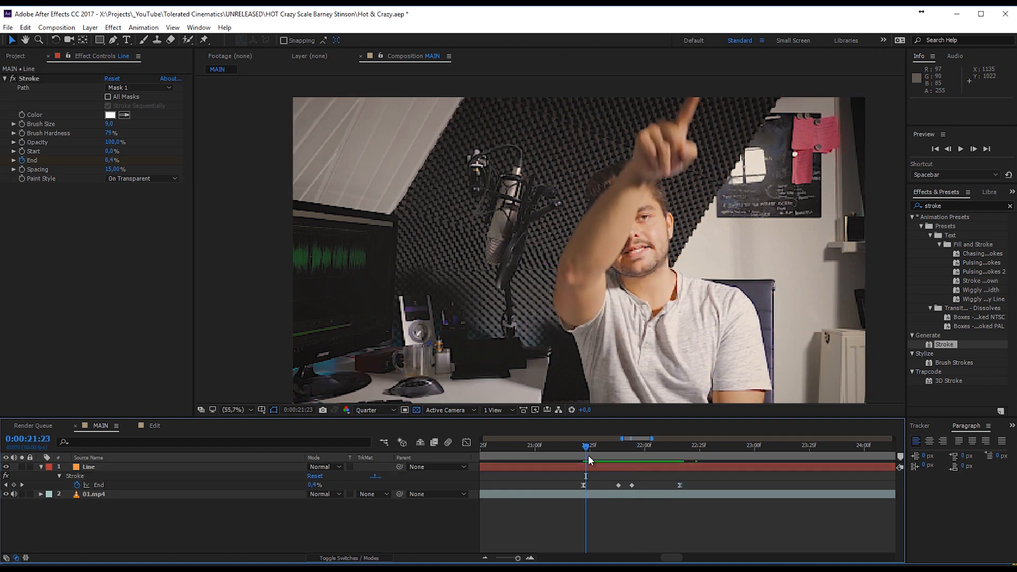
pyautogui.moveTo(589, 460)
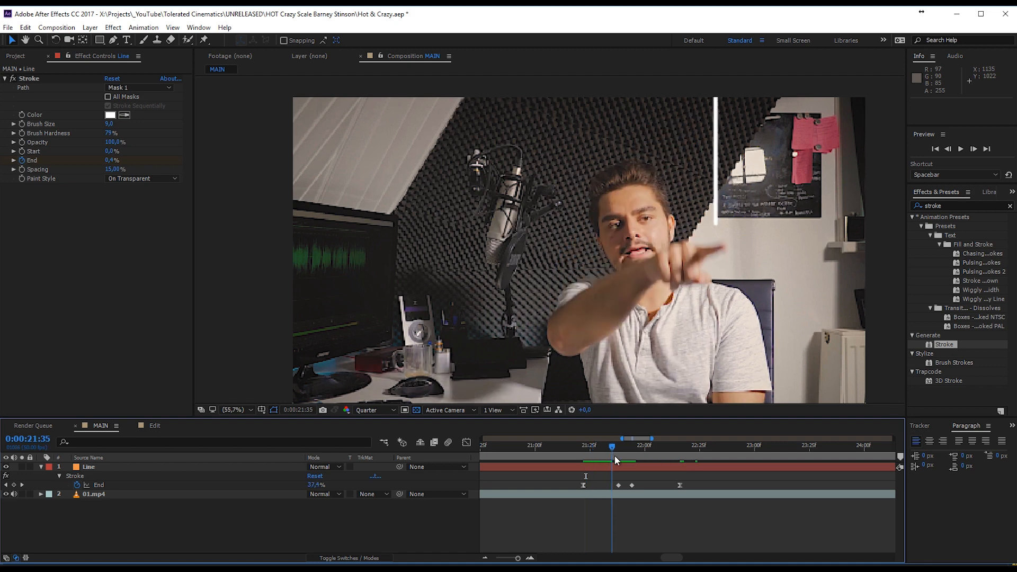
pyautogui.click(625, 461)
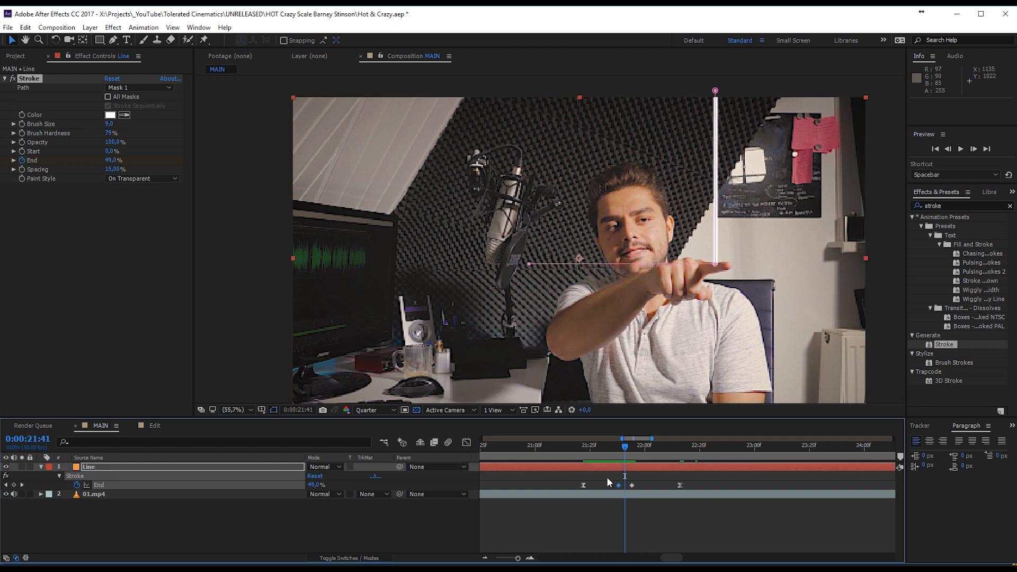
pyautogui.rightClick(618, 485)
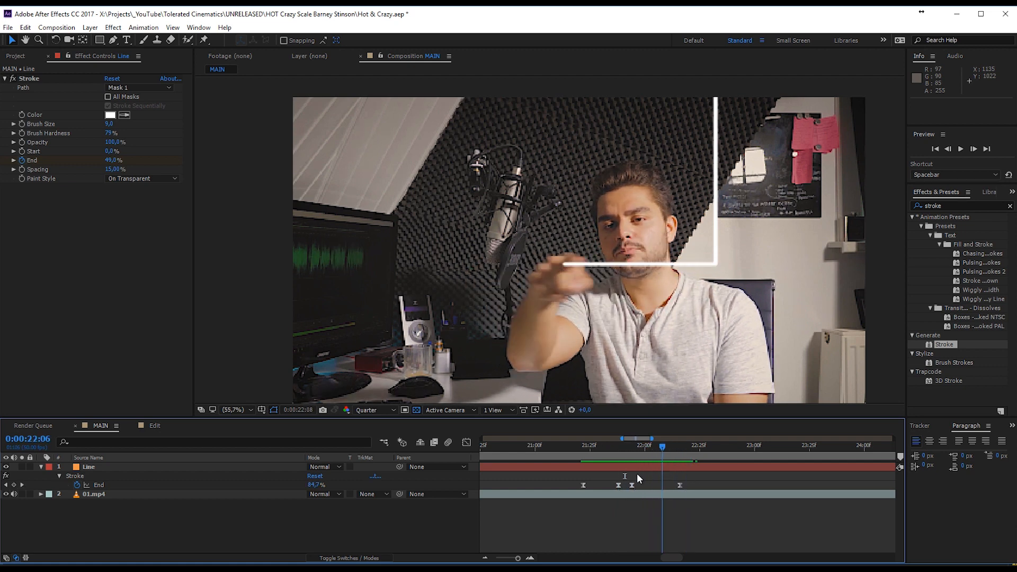
# Scrub through the line's draw-on animation and settle on the frame where the text should appear.
pyautogui.moveTo(662, 446); pyautogui.dragTo(632, 445)
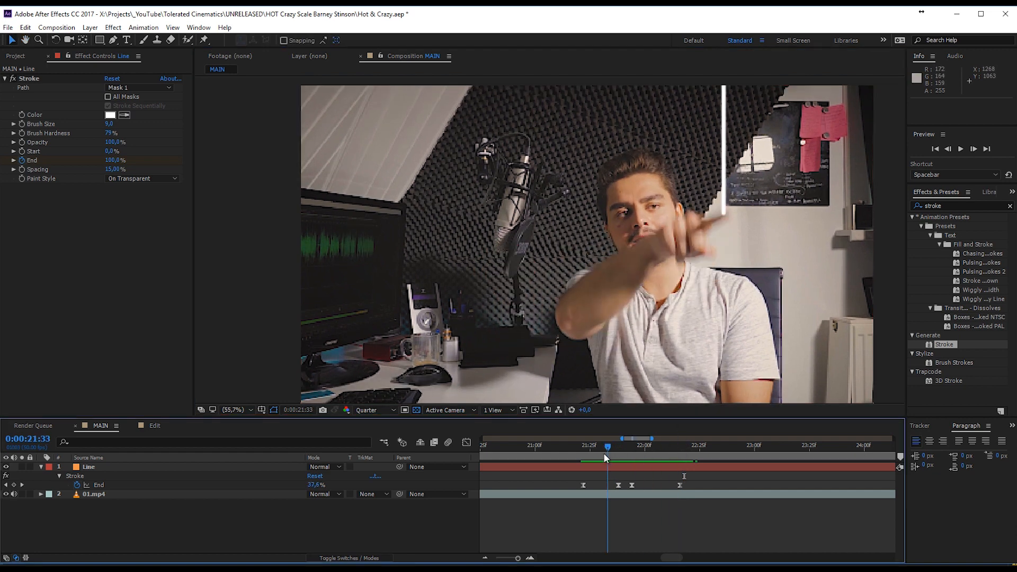
pyautogui.moveTo(608, 446); pyautogui.dragTo(645, 446)
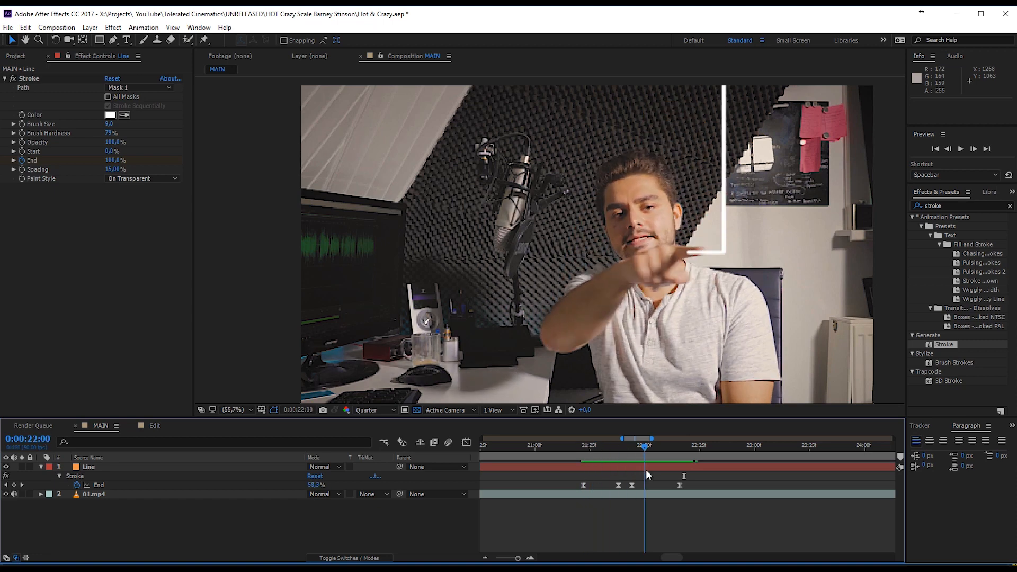
pyautogui.moveTo(645, 448); pyautogui.dragTo(640, 447)
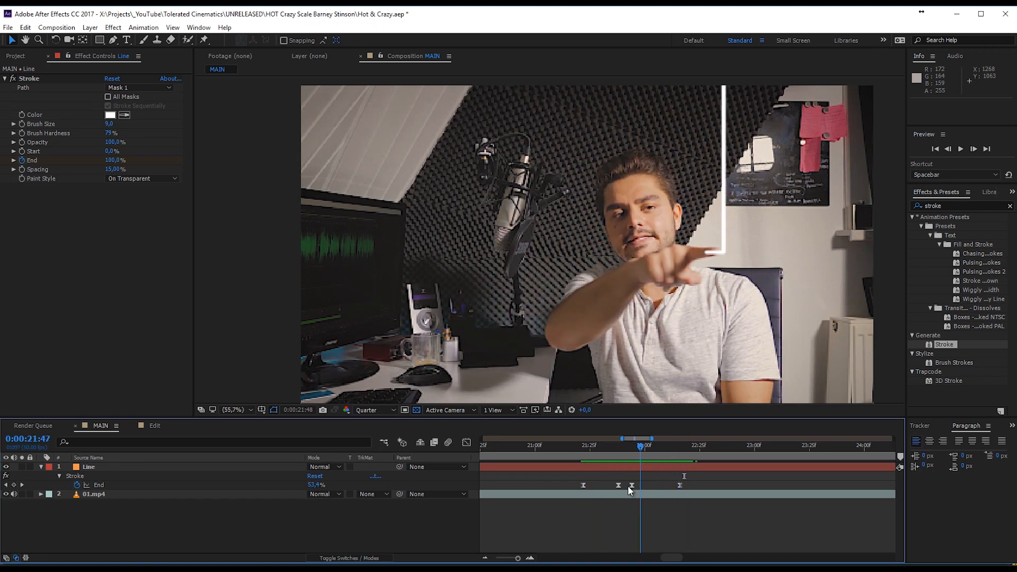
pyautogui.moveTo(640, 446); pyautogui.dragTo(598, 447)
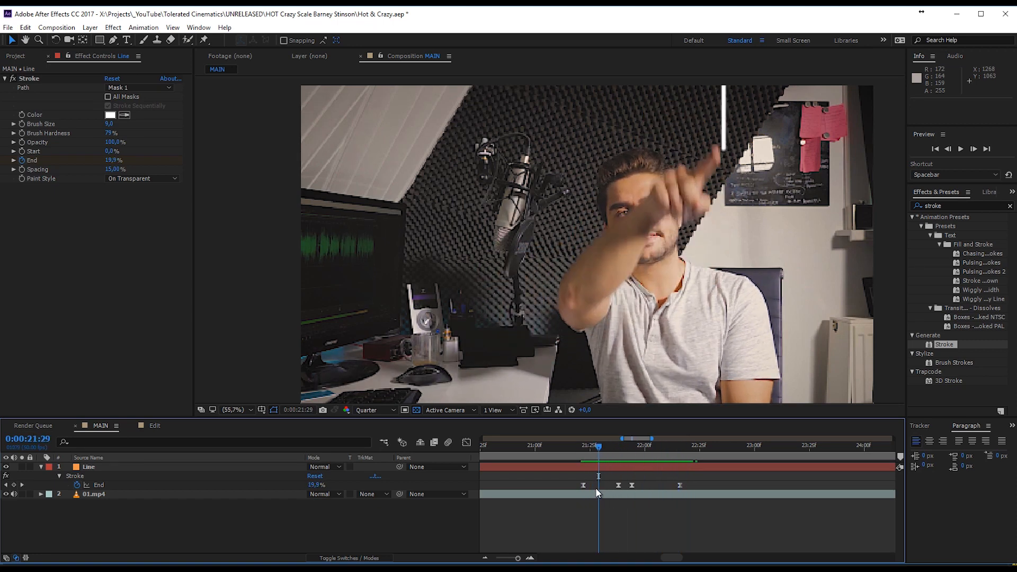
pyautogui.moveTo(600, 466)
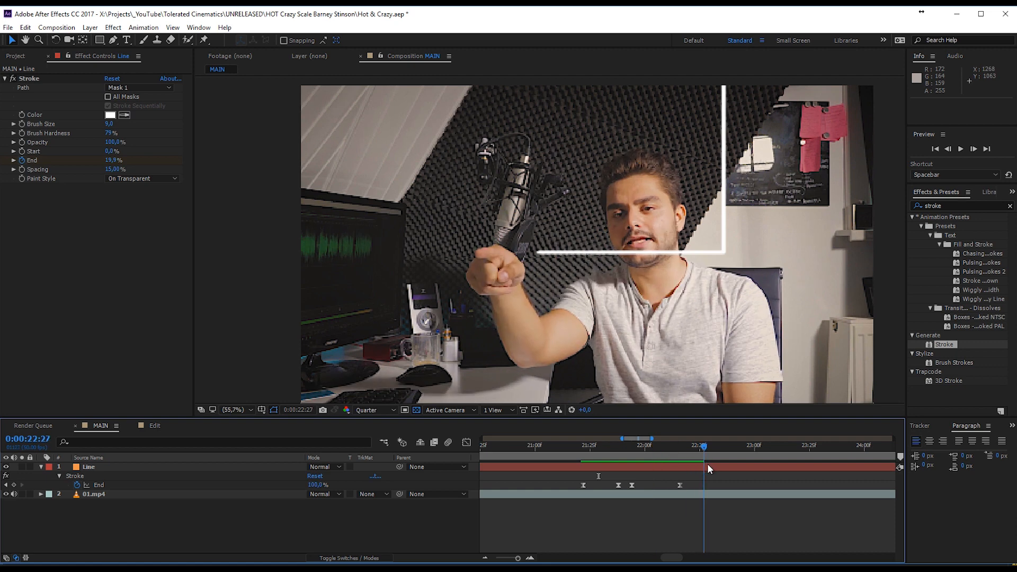
pyautogui.moveTo(704, 446); pyautogui.dragTo(797, 446)
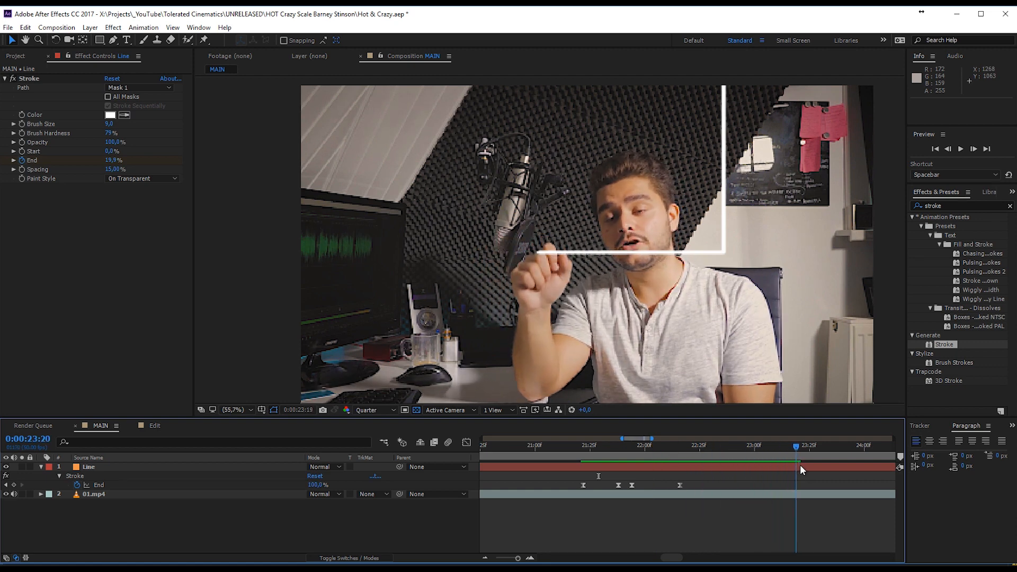
pyautogui.moveTo(798, 446); pyautogui.dragTo(836, 446)
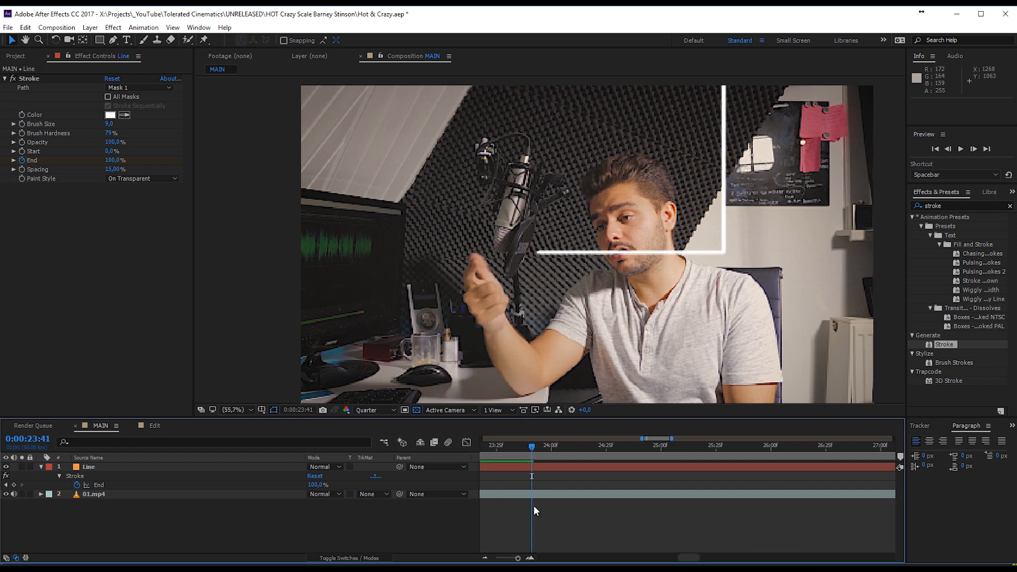
pyautogui.moveTo(559, 524)
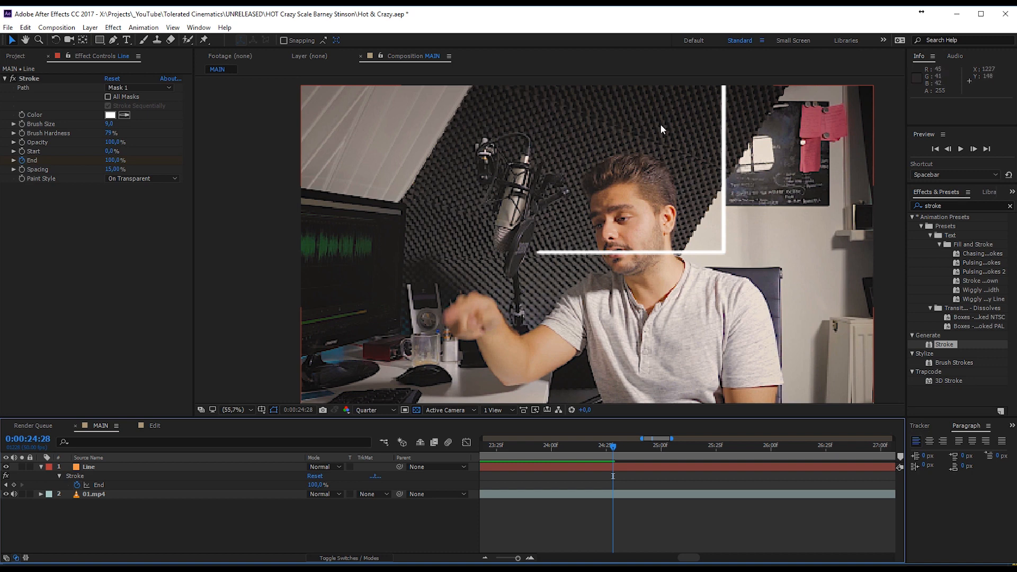
pyautogui.moveTo(653, 289)
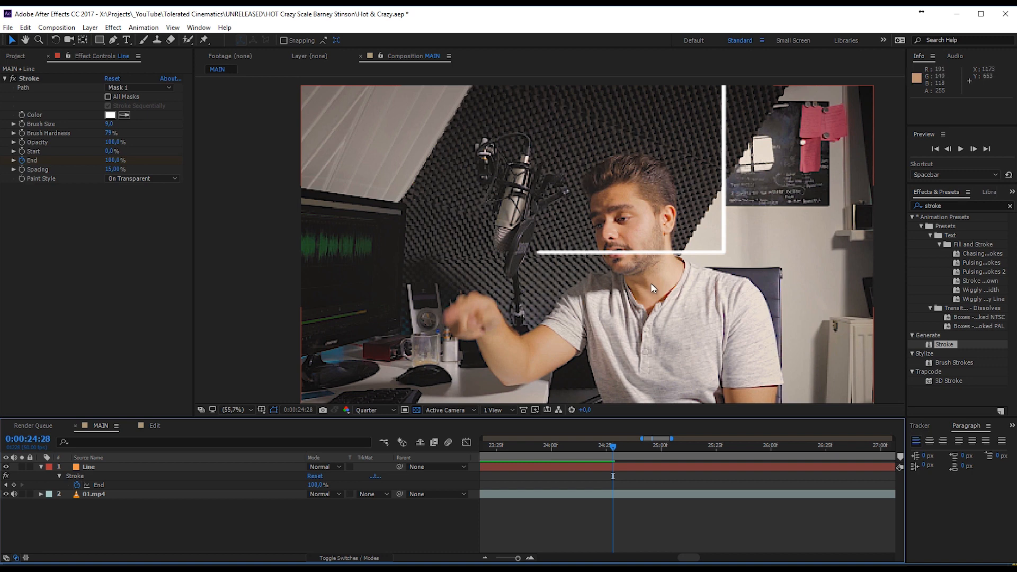
pyautogui.moveTo(612, 446); pyautogui.dragTo(603, 446)
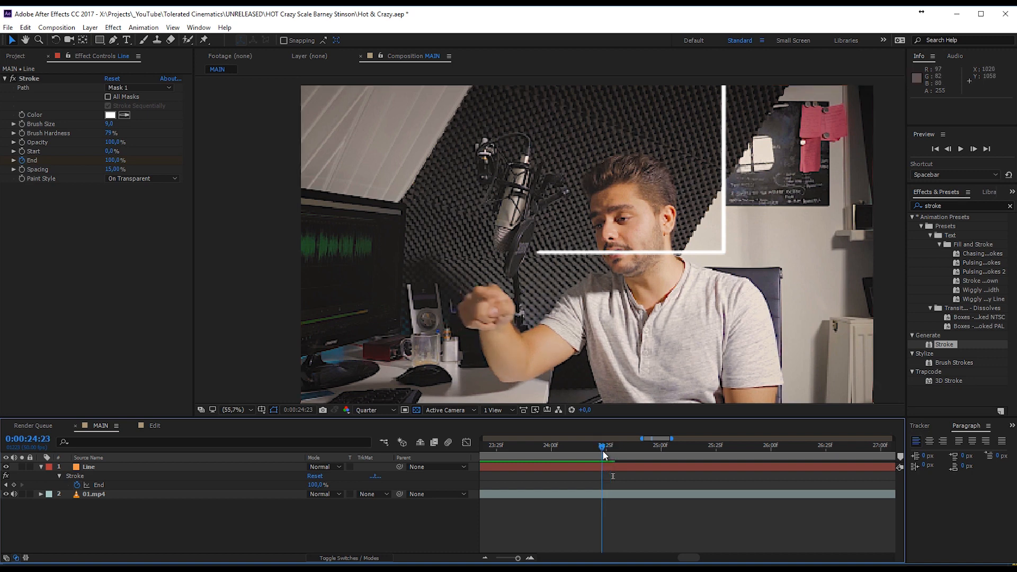
pyautogui.moveTo(602, 447); pyautogui.dragTo(622, 447)
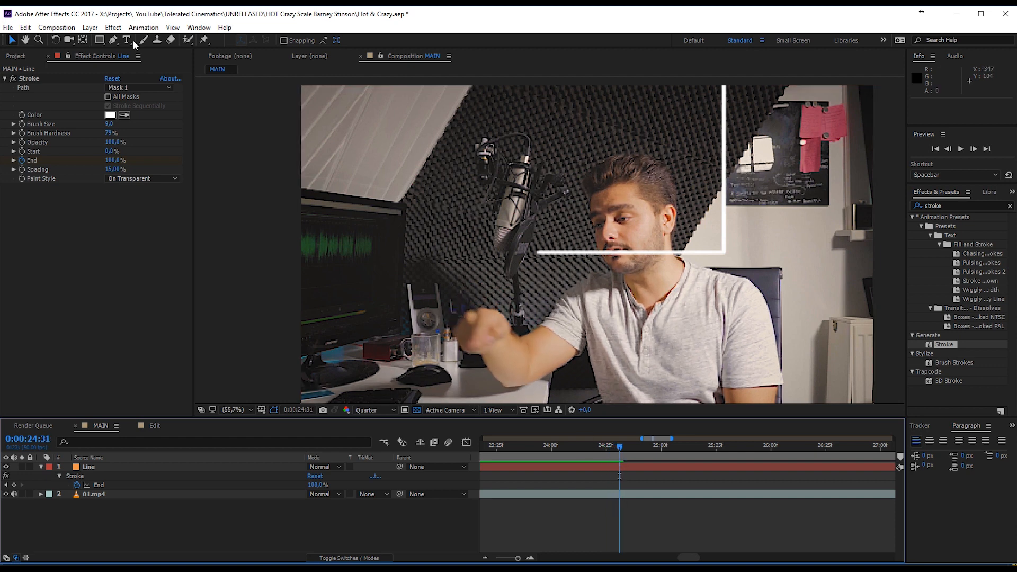
# Start a new text layer with the Horizontal Type tool in the Composition viewer.
pyautogui.click(129, 40)
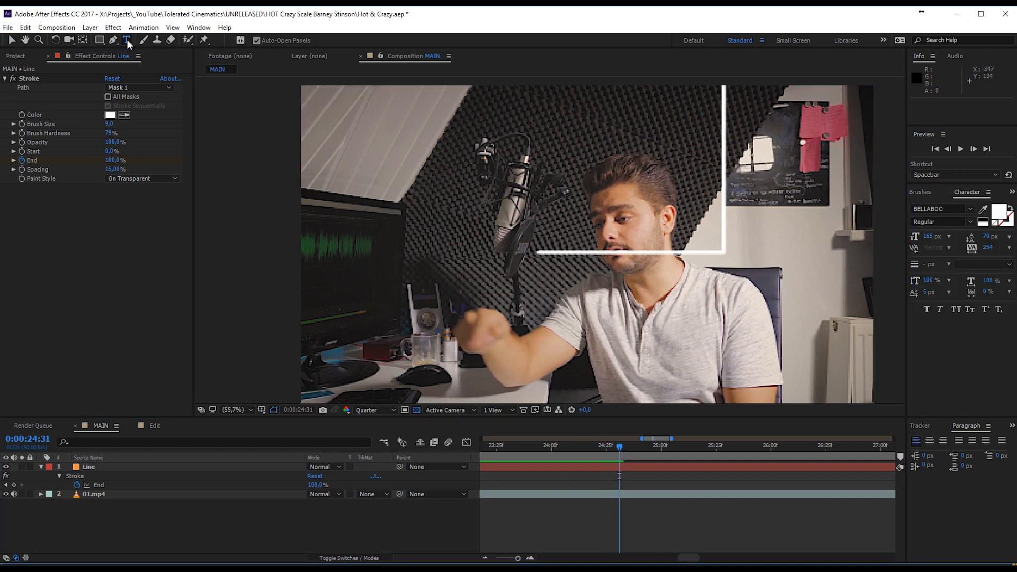
pyautogui.click(128, 40)
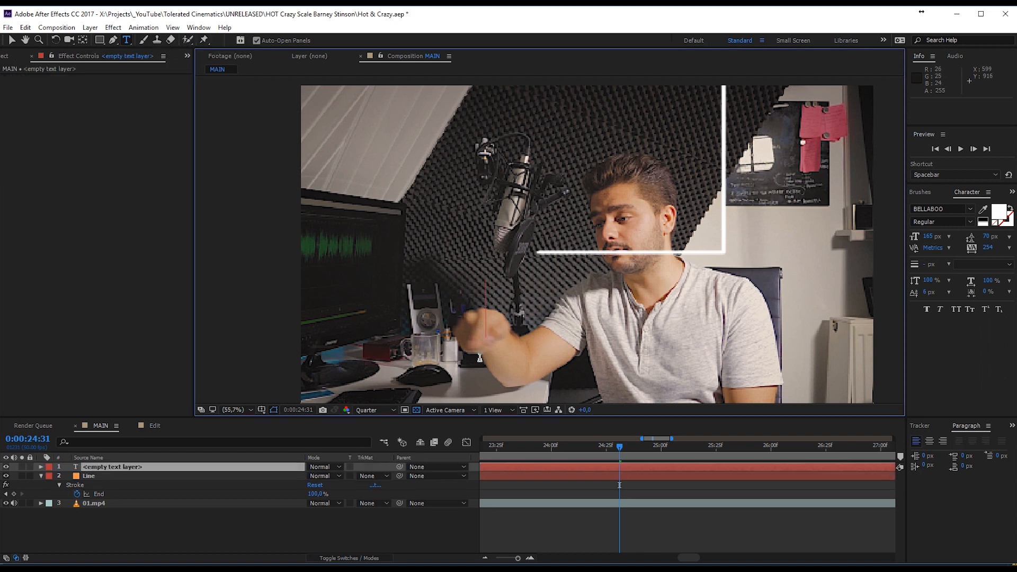
# Type CRAZY below the line and preview at Half, then Third resolution.
pyautogui.write('CRAZY')
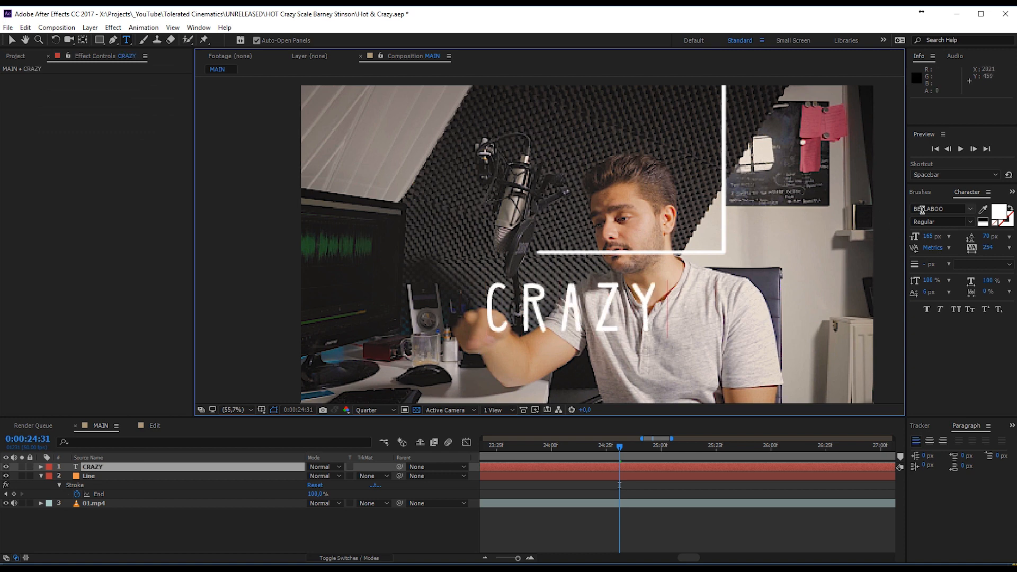
pyautogui.click(371, 410)
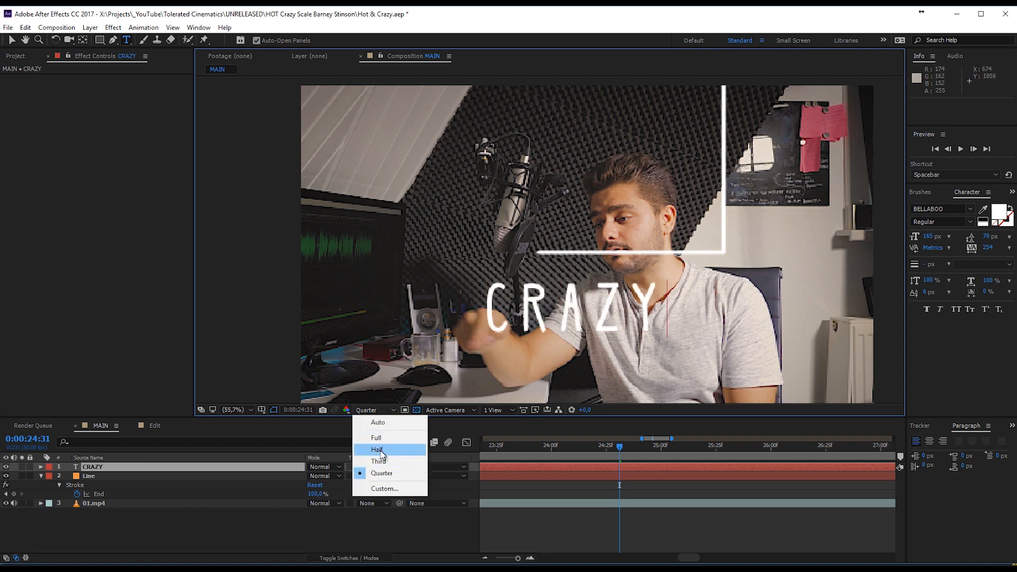
pyautogui.click(376, 449)
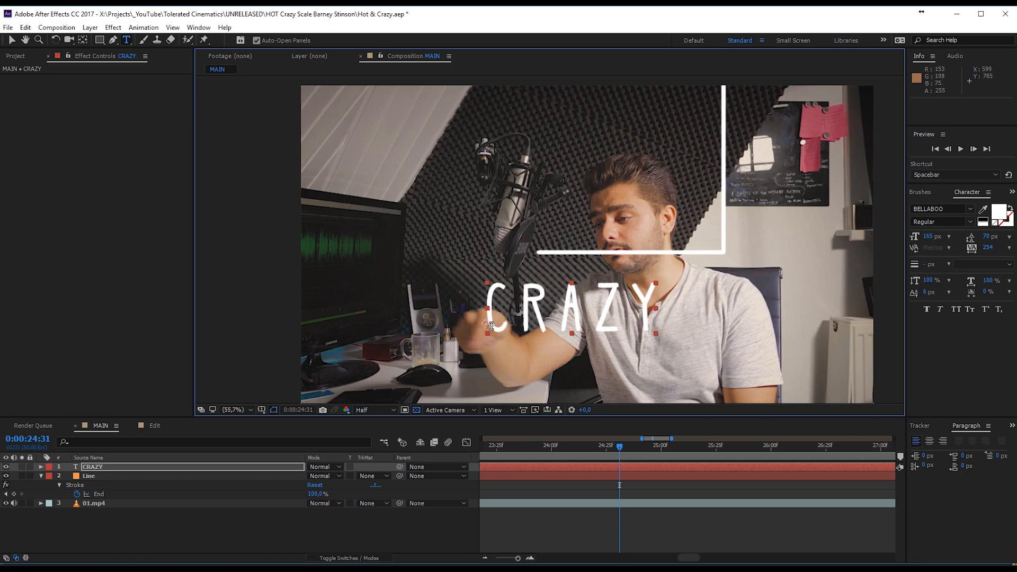
pyautogui.moveTo(848, 260)
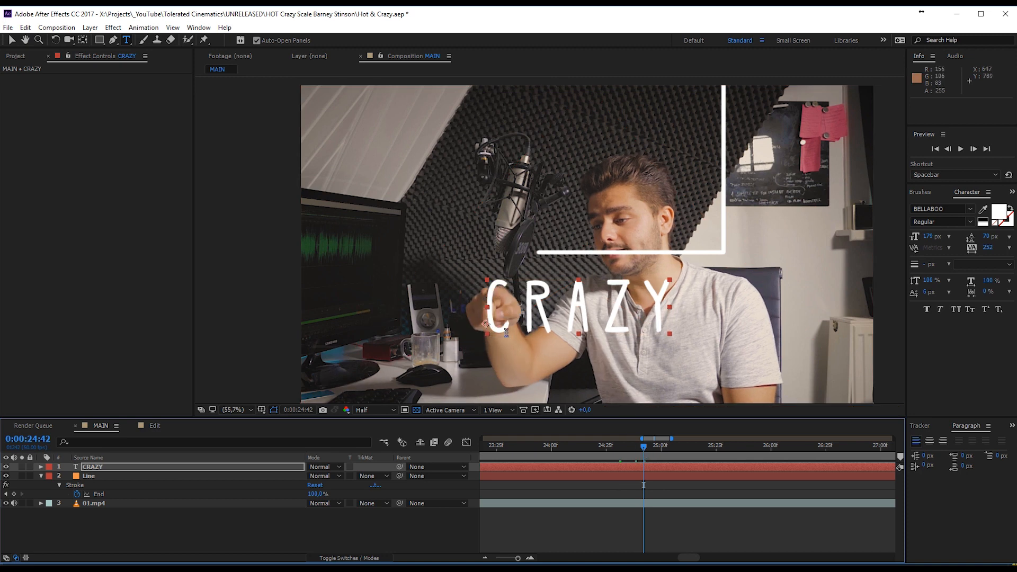
pyautogui.click(372, 409)
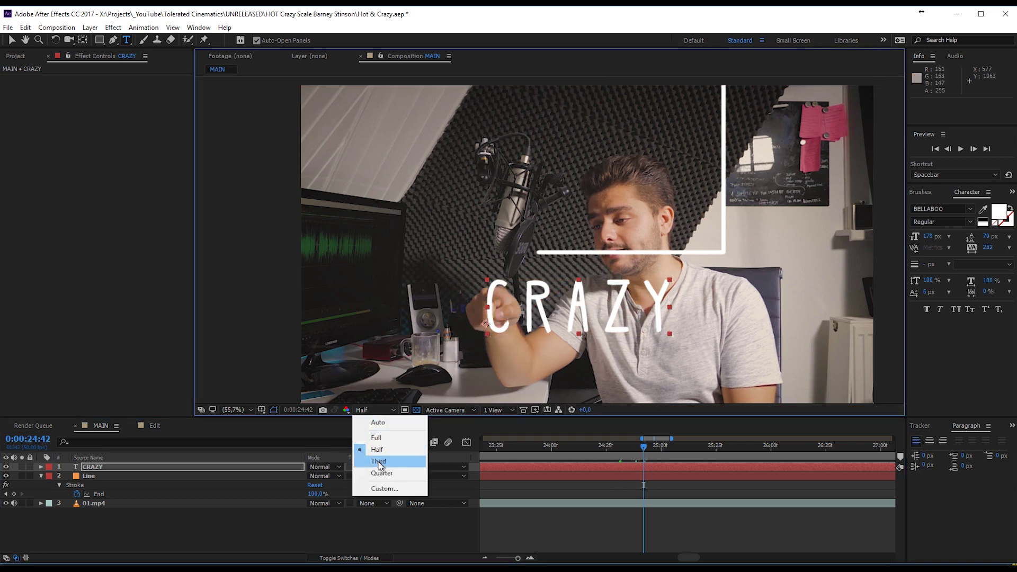
pyautogui.click(379, 461)
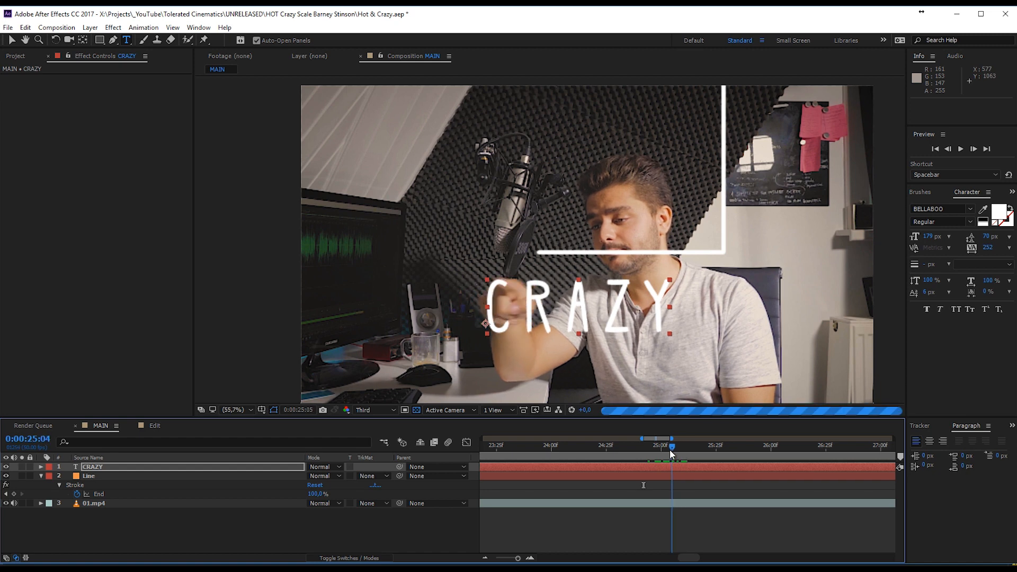
# Scrub around the moment the CRAZY text appears in the shot.
pyautogui.moveTo(672, 446); pyautogui.dragTo(695, 446)
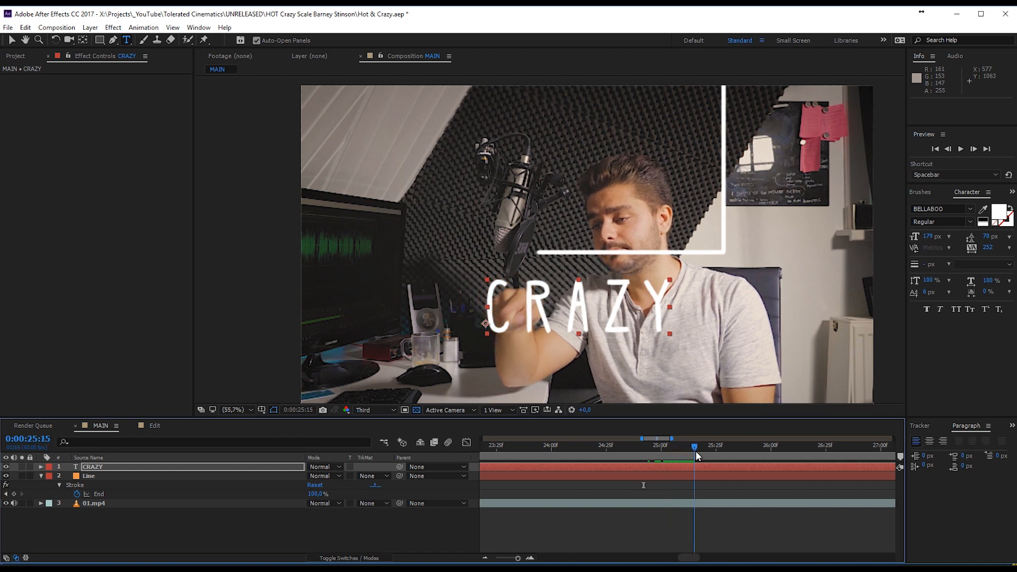
pyautogui.click(769, 447)
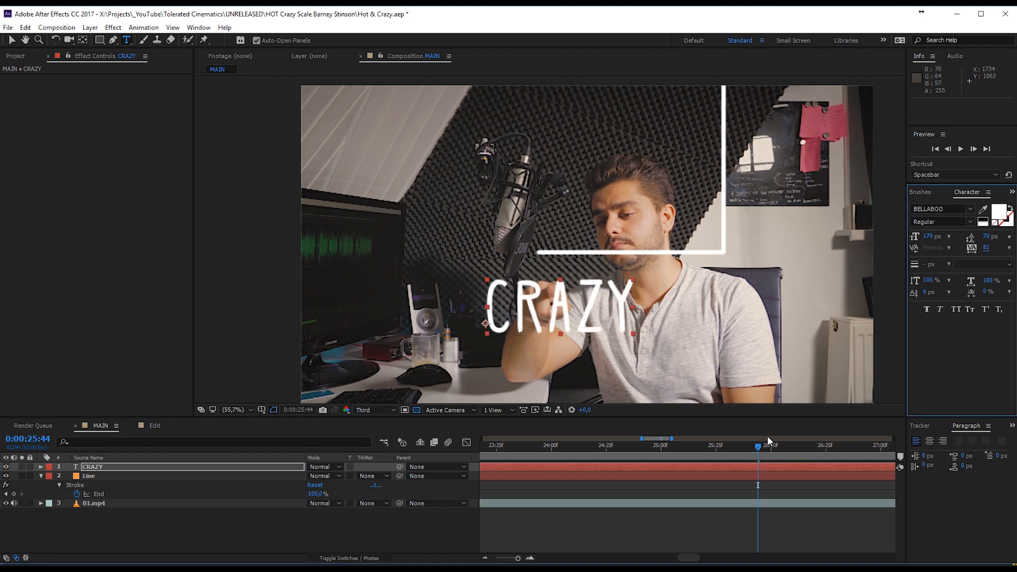
pyautogui.moveTo(758, 446); pyautogui.dragTo(694, 446)
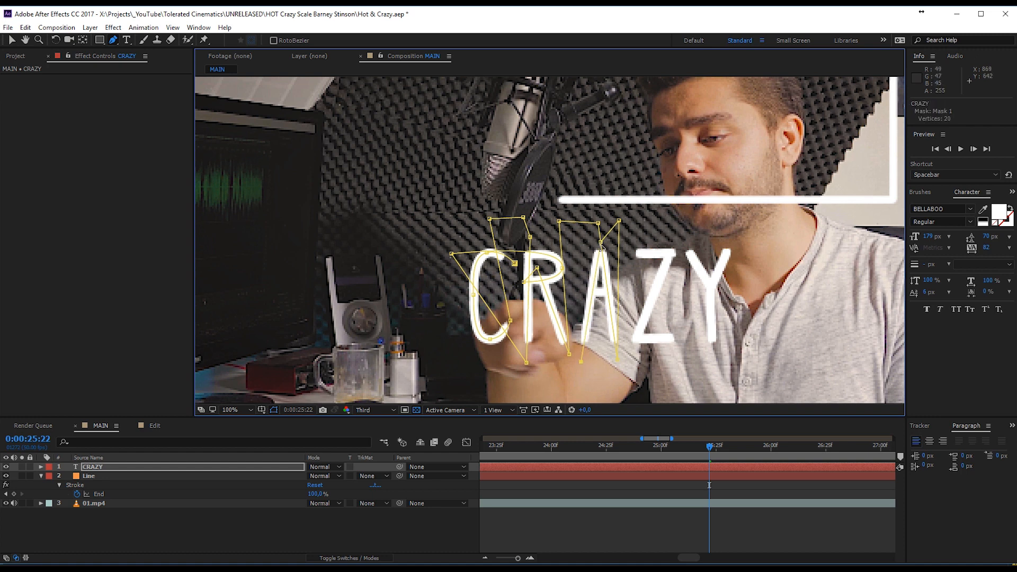
pyautogui.moveTo(600, 261)
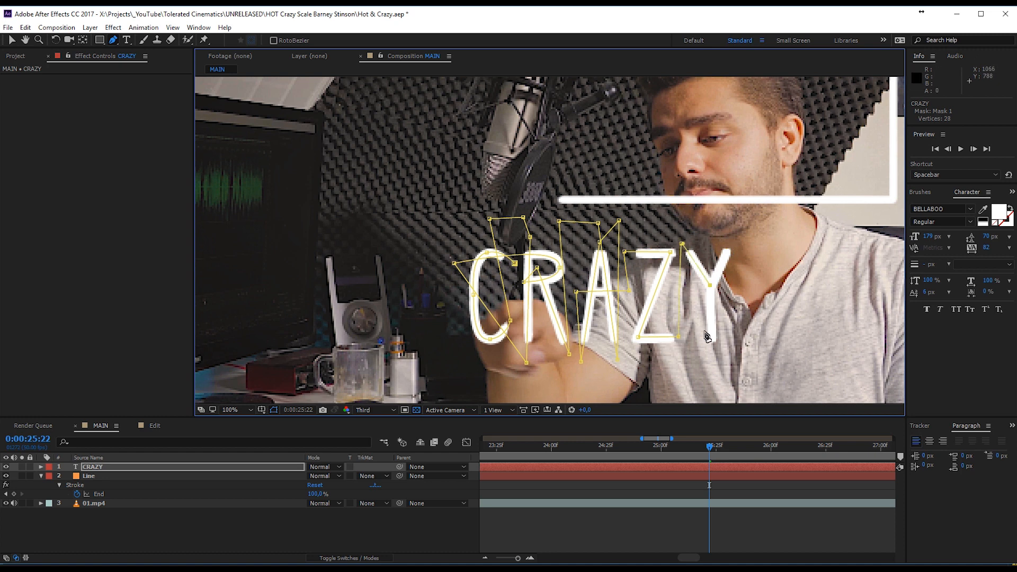
# Extend the Mask 1 path on the CRAZY layer with another point through the letters.
pyautogui.click(723, 269)
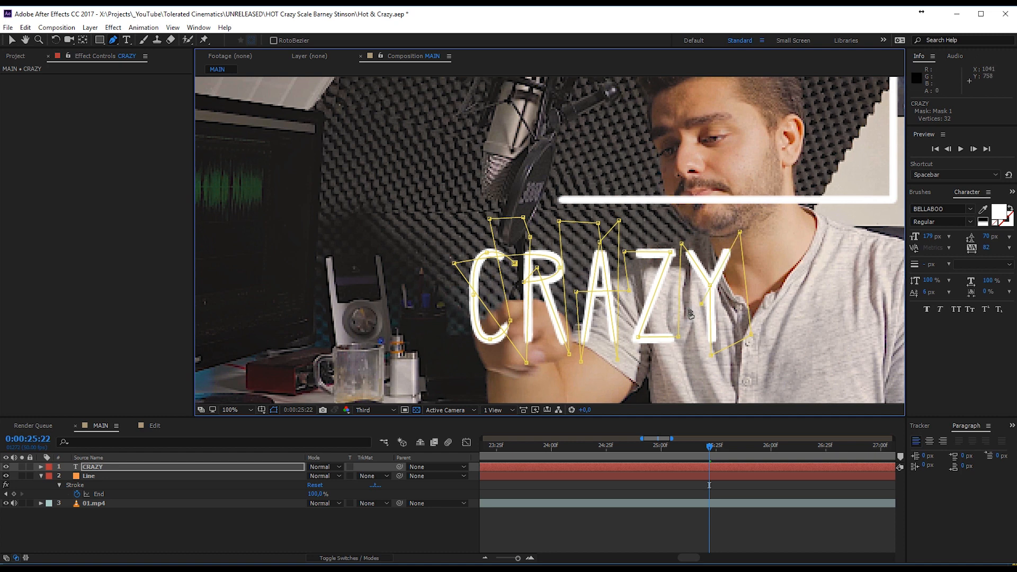
pyautogui.moveTo(837, 263)
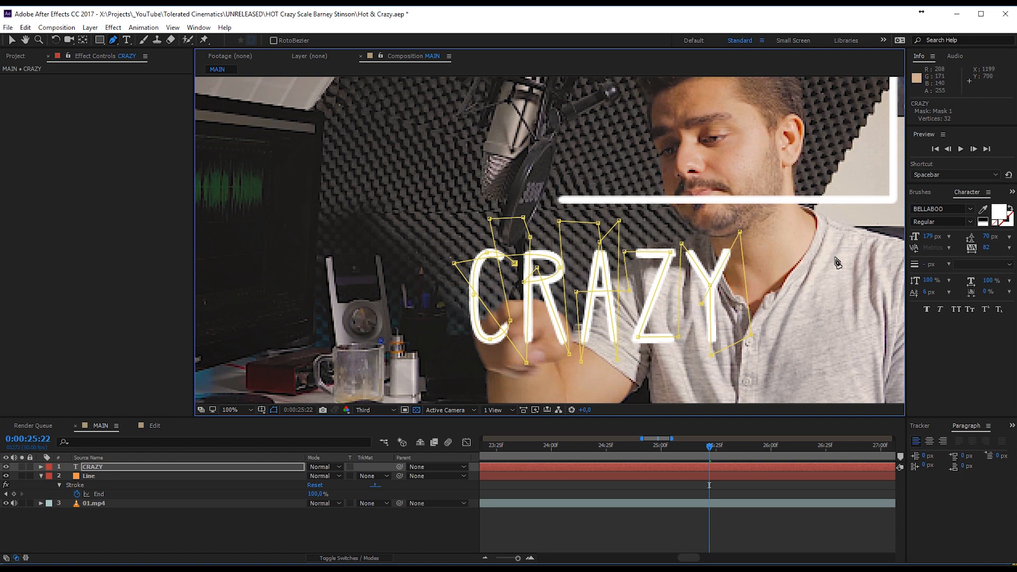
# Apply Stroke to CRAZY with a red colour and Paint Style Reveal Original Image.
pyautogui.click(937, 192)
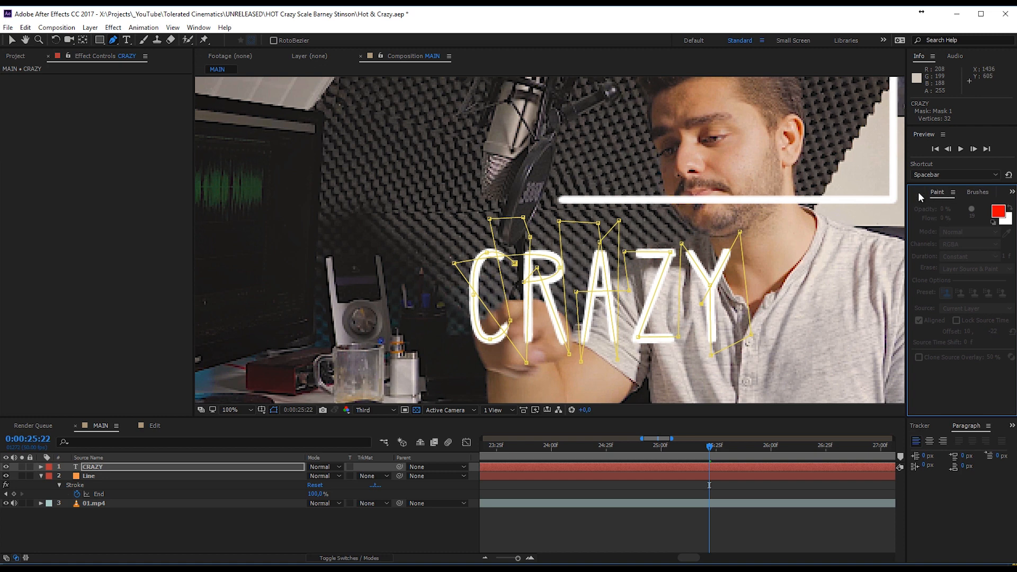
pyautogui.click(932, 192)
pyautogui.write('stroke')
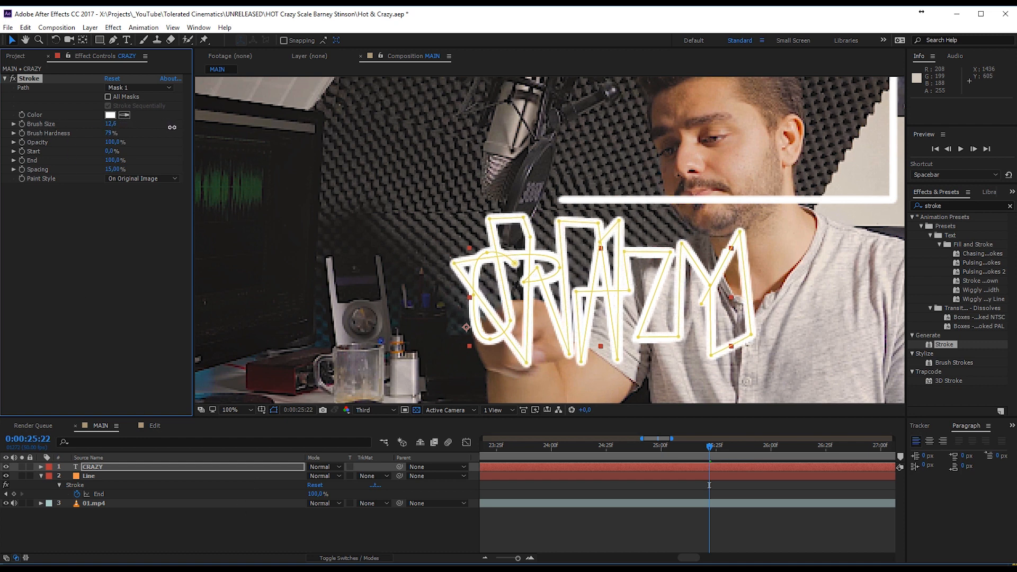
pyautogui.click(109, 114)
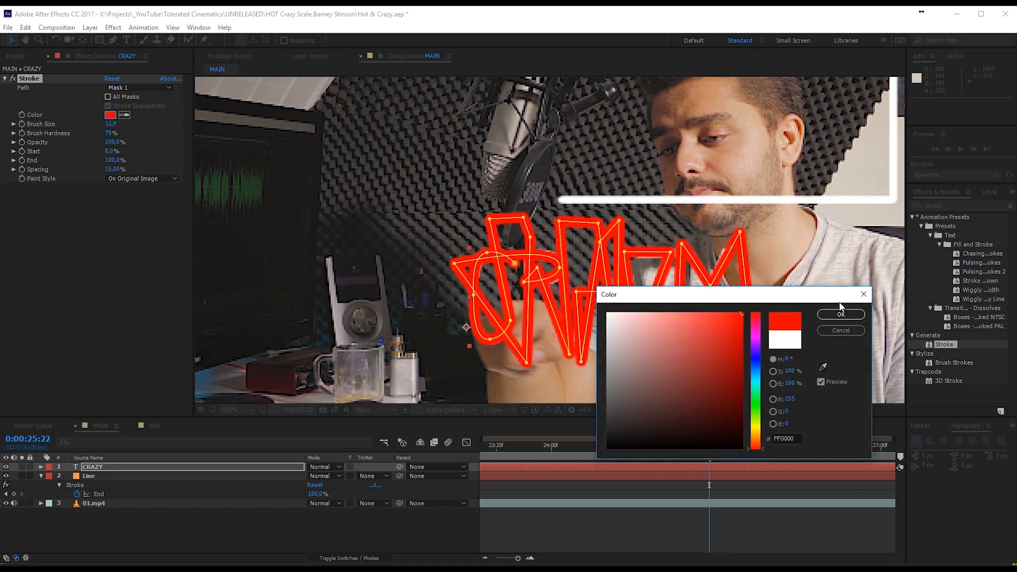
pyautogui.click(841, 313)
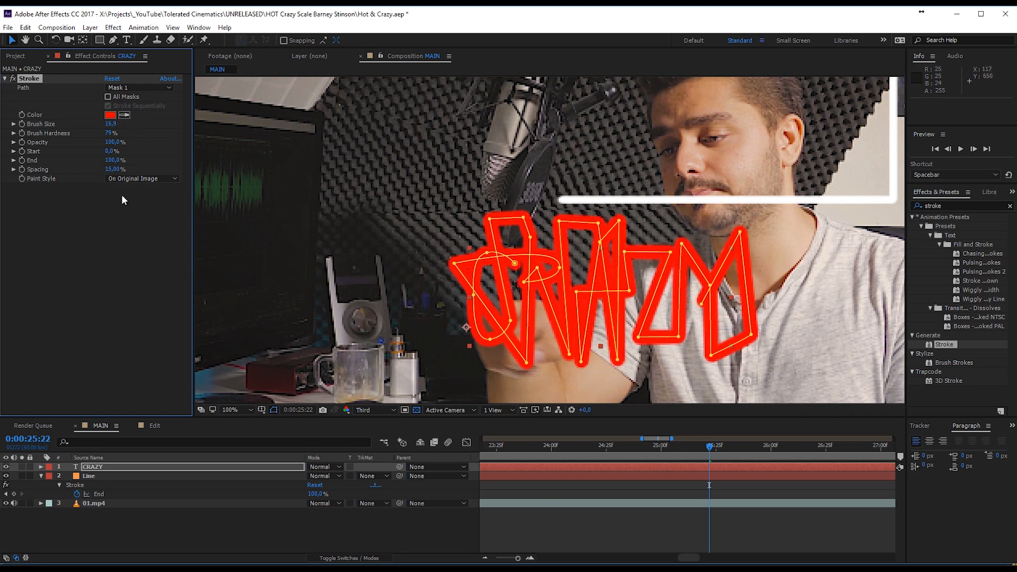
pyautogui.click(142, 178)
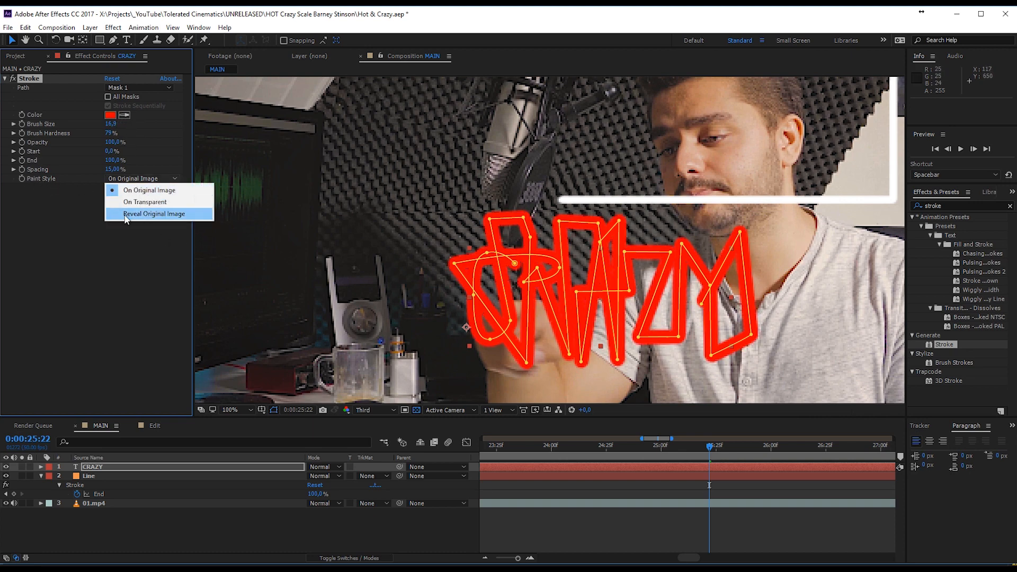
pyautogui.moveTo(169, 221)
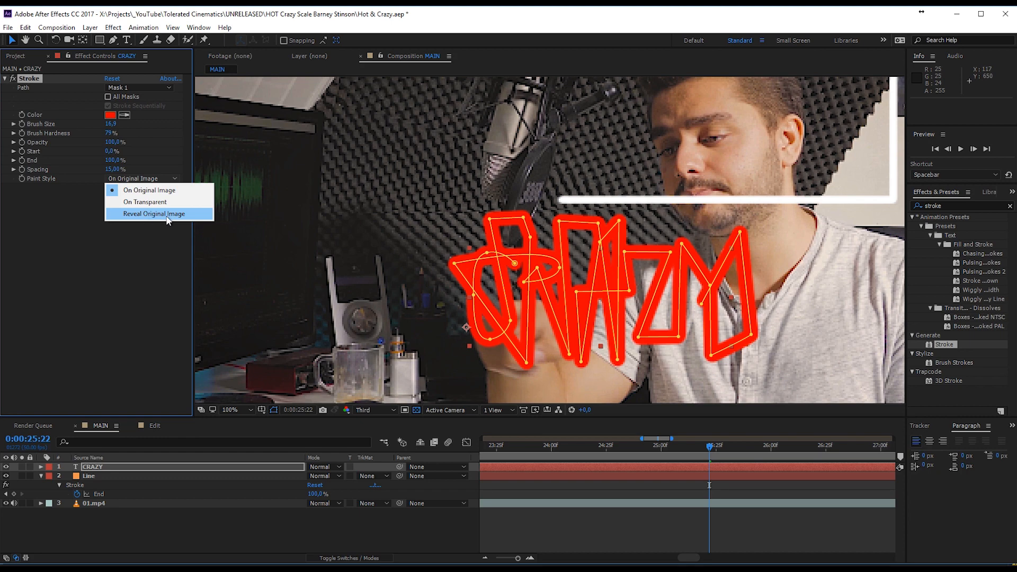
pyautogui.click(154, 214)
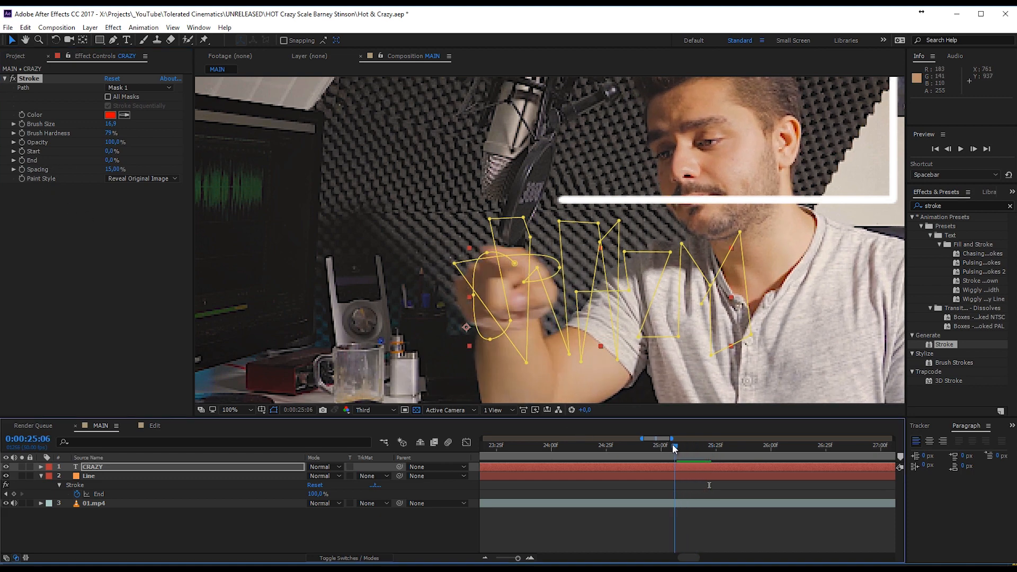
# Keyframe the CRAZY Stroke End at successive frames so the letters reveal following the hand's motion.
pyautogui.moveTo(675, 446); pyautogui.dragTo(625, 446)
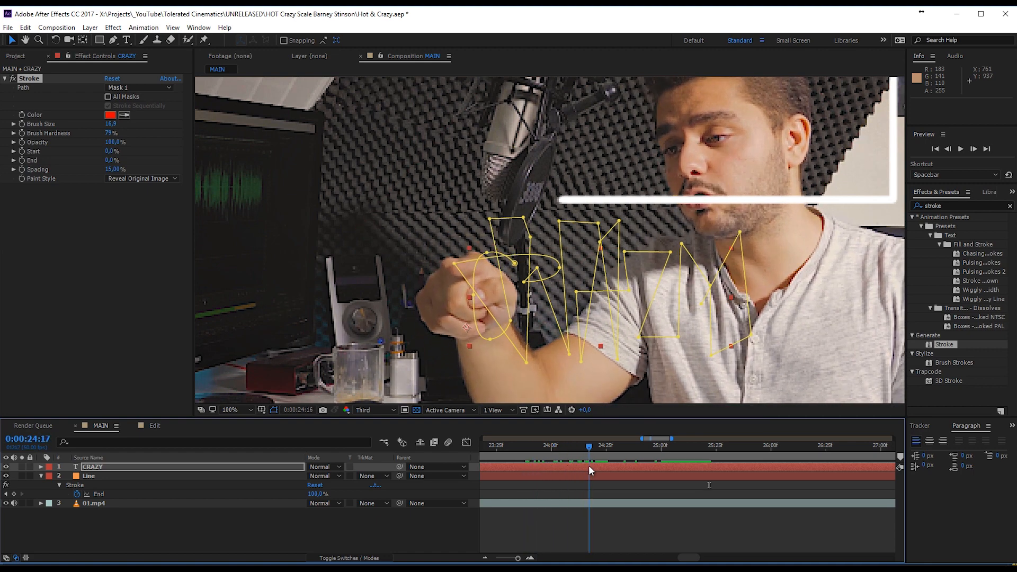
pyautogui.click(599, 451)
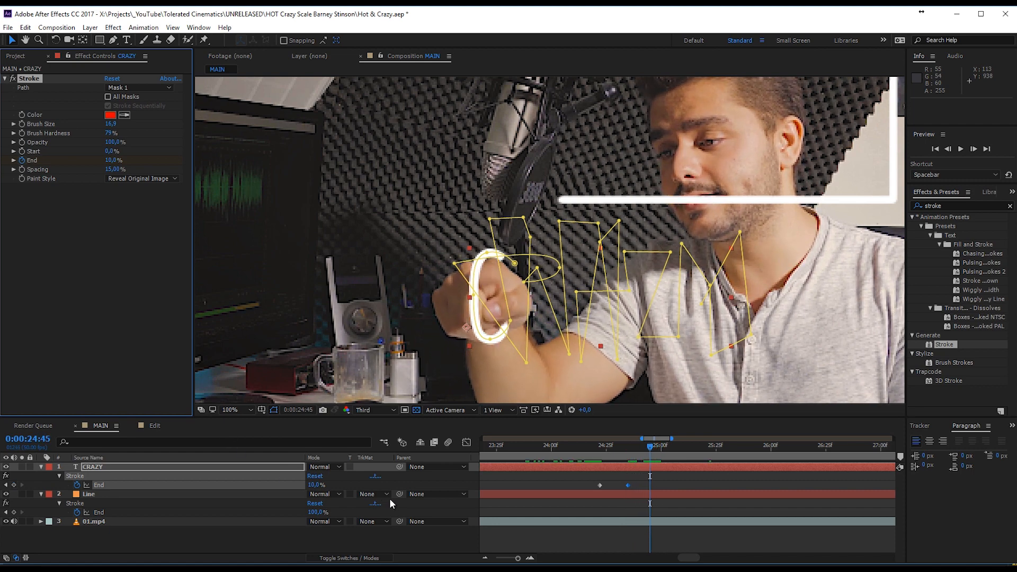
pyautogui.click(677, 447)
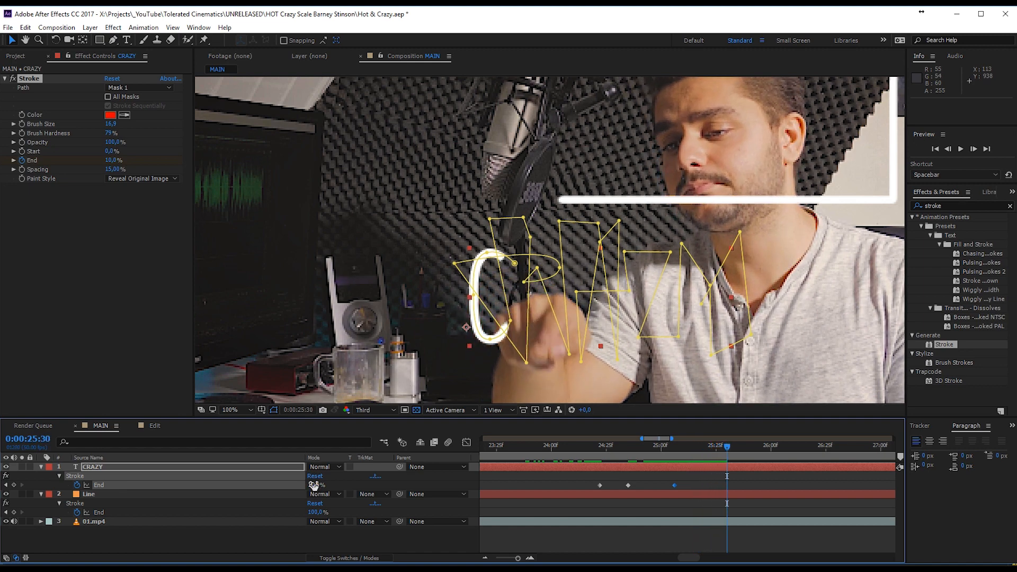
pyautogui.click(753, 460)
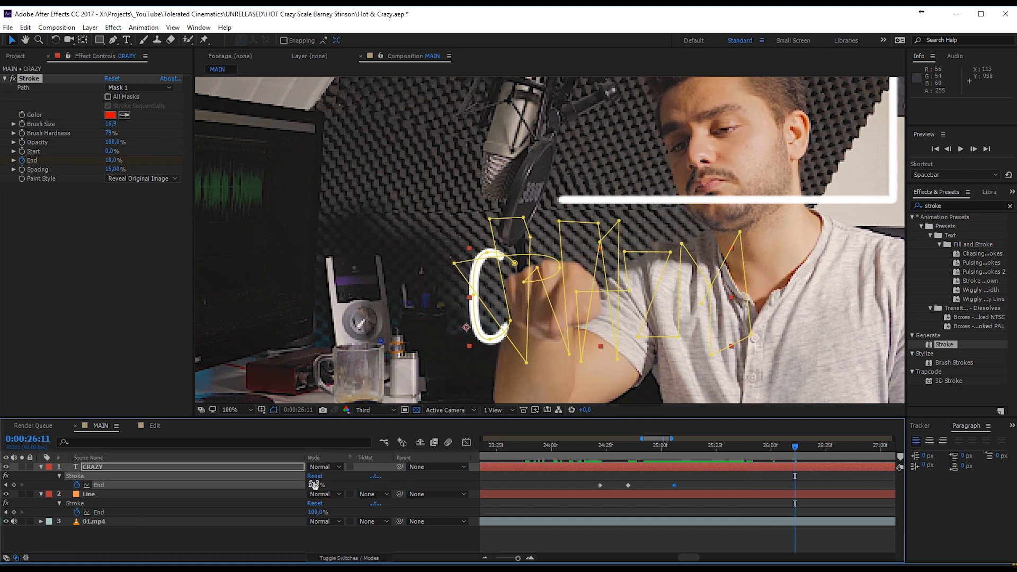
pyautogui.moveTo(794, 446); pyautogui.dragTo(756, 446)
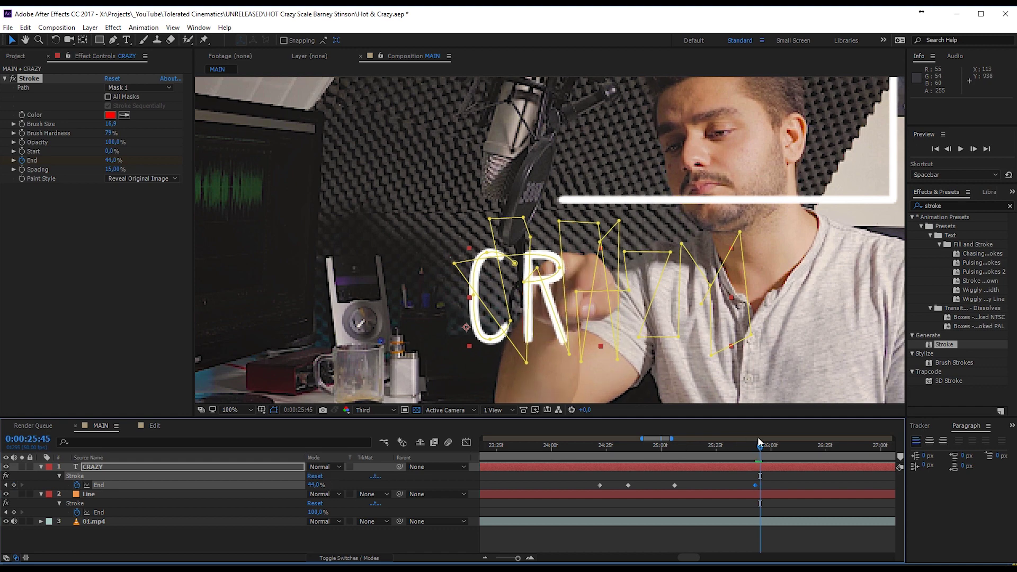
pyautogui.click(772, 445)
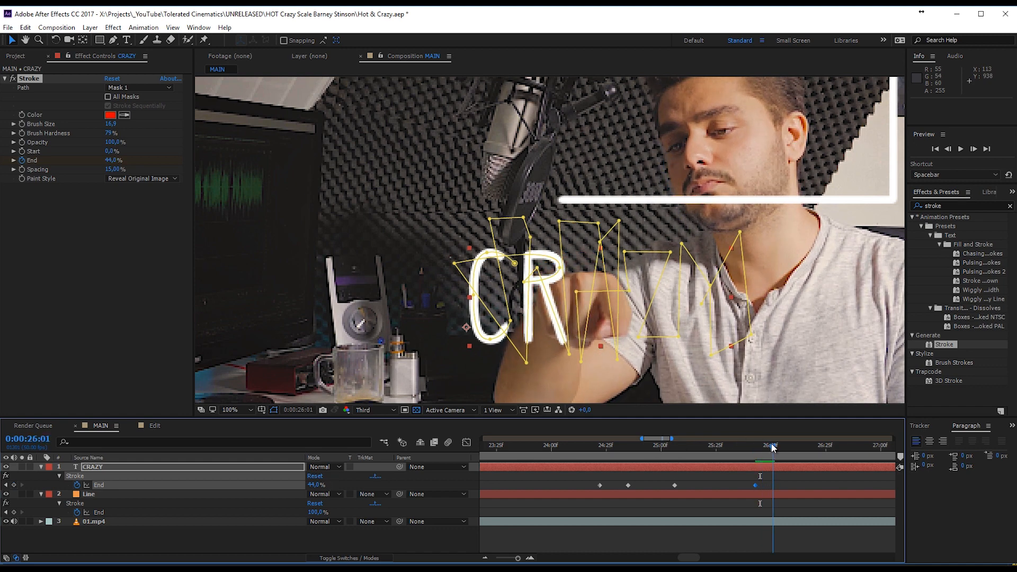
pyautogui.moveTo(772, 446); pyautogui.dragTo(799, 447)
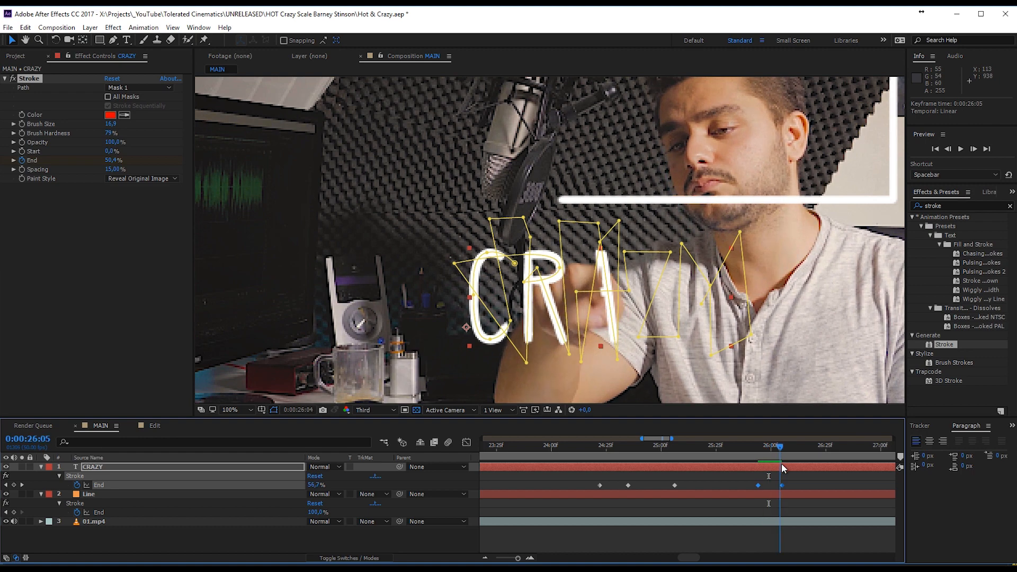
pyautogui.moveTo(779, 446); pyautogui.dragTo(802, 447)
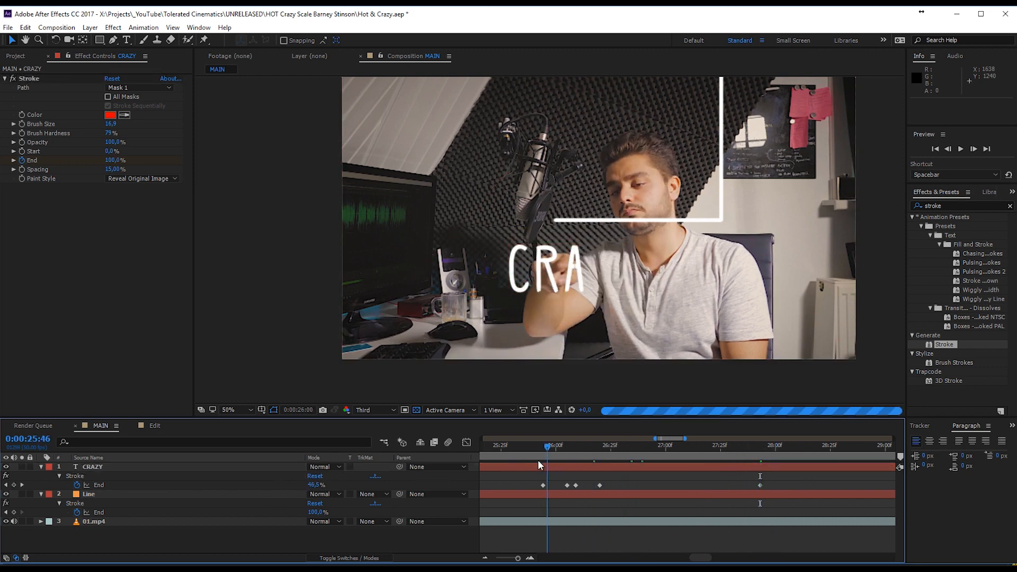
# Add vertical HOT text with the Vertical Type Tool and place it along the white vertical line.
pyautogui.click(717, 461)
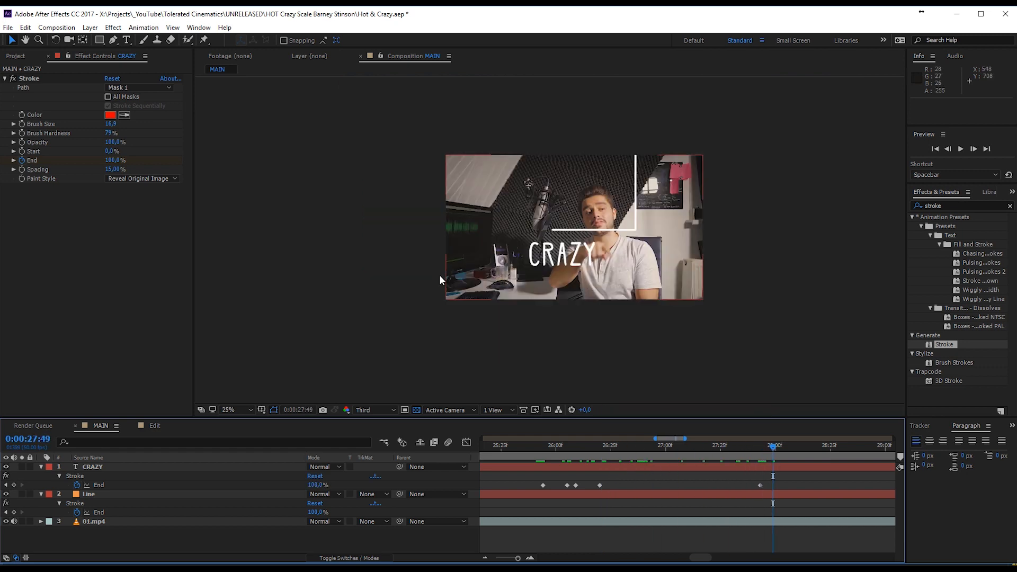
pyautogui.click(229, 409)
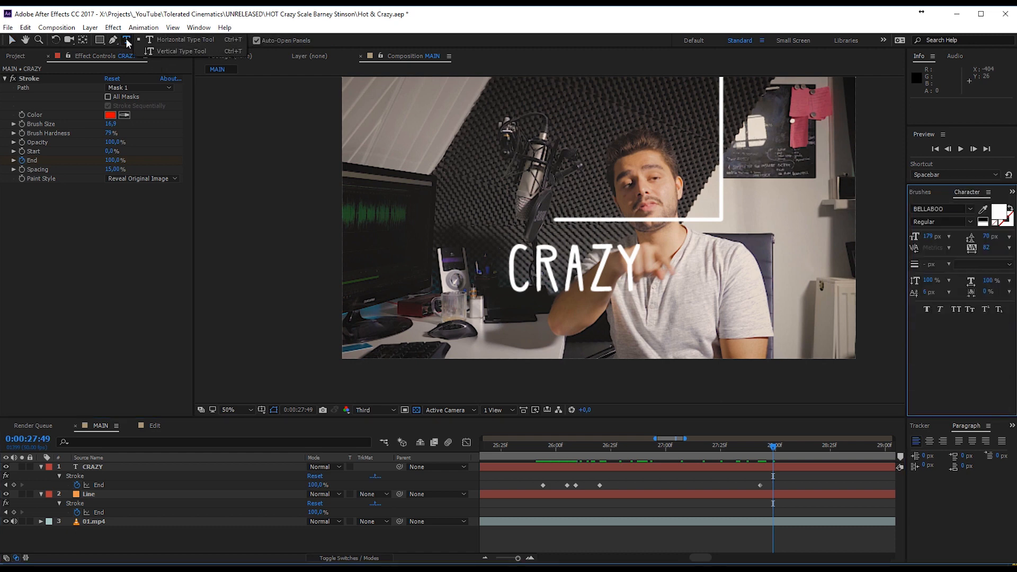
pyautogui.moveTo(181, 51)
pyautogui.write('HOT')
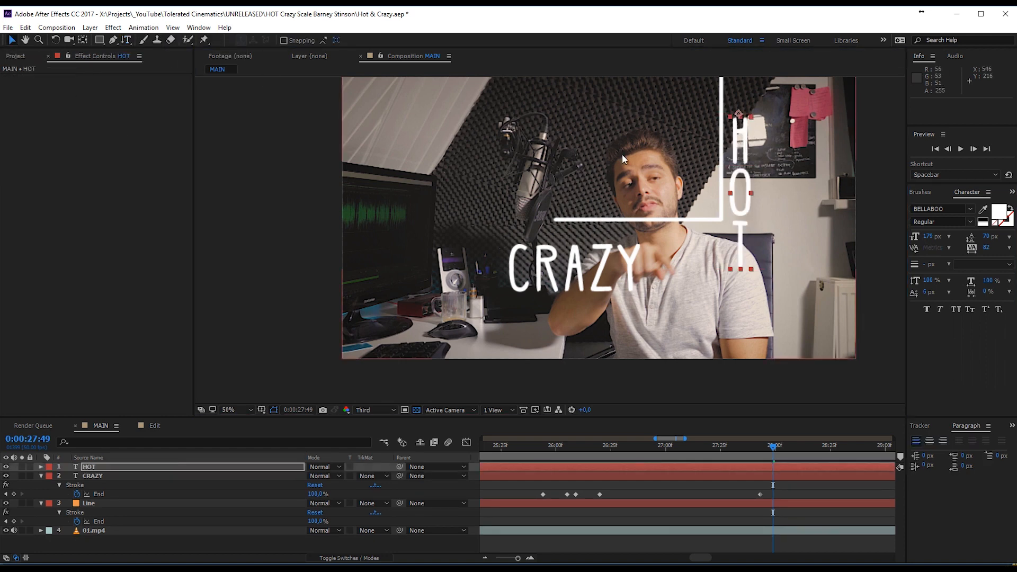
pyautogui.moveTo(739, 115); pyautogui.dragTo(707, 101)
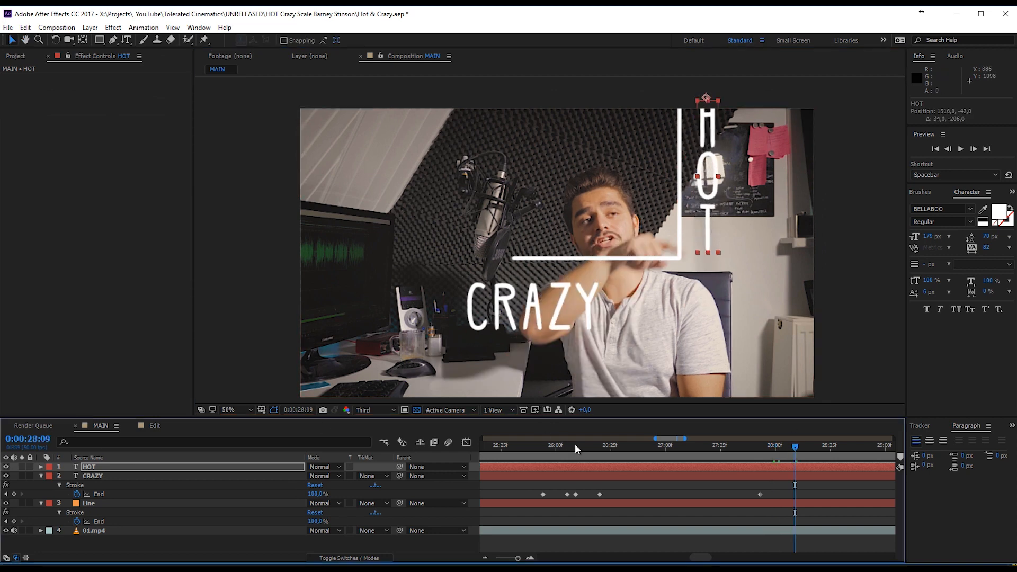
# Scrub the timeline to preview HOT and CRAZY titles later in the clip.
pyautogui.click(94, 476)
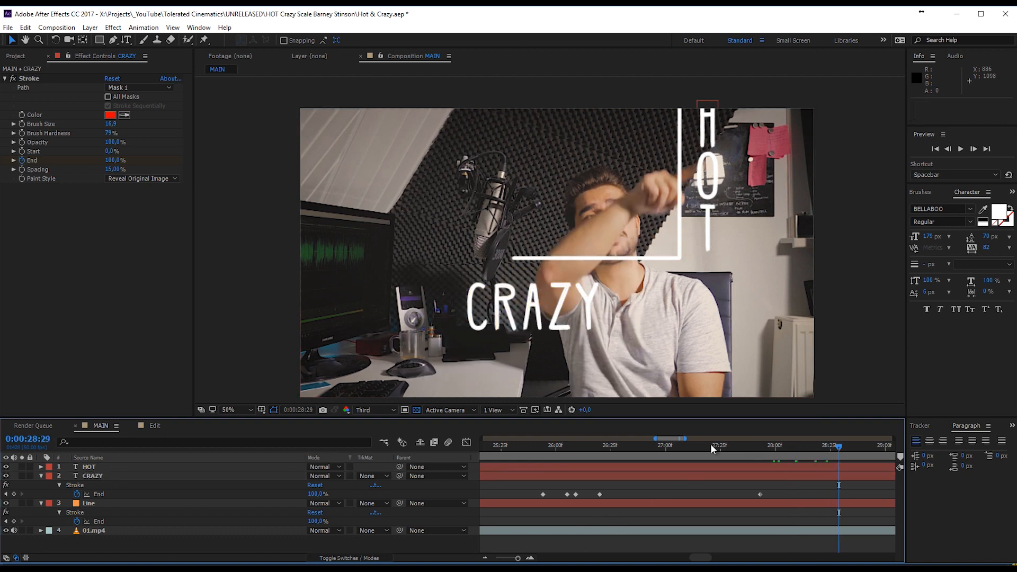
pyautogui.moveTo(839, 447); pyautogui.dragTo(624, 447)
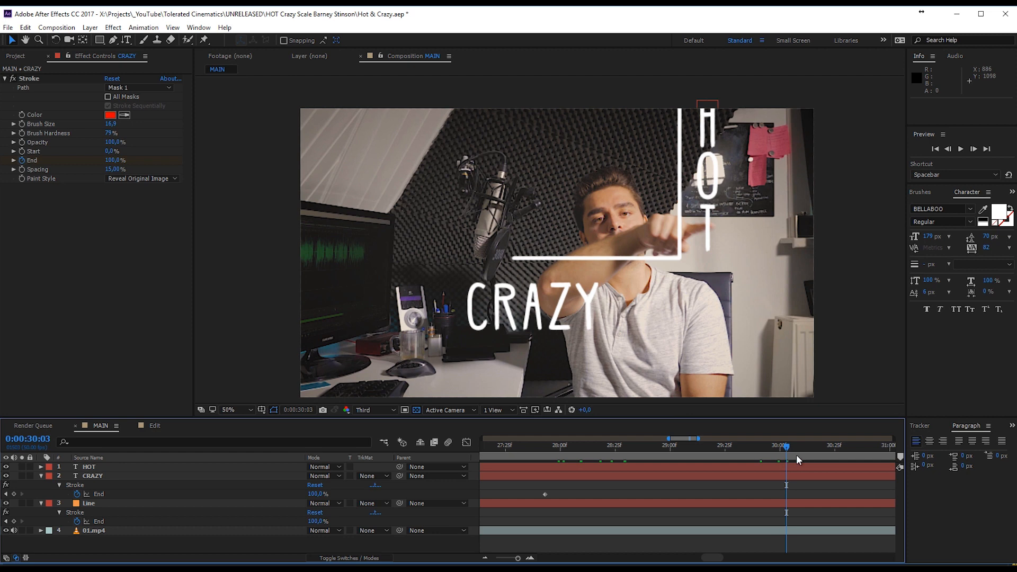
pyautogui.moveTo(786, 446); pyautogui.dragTo(875, 446)
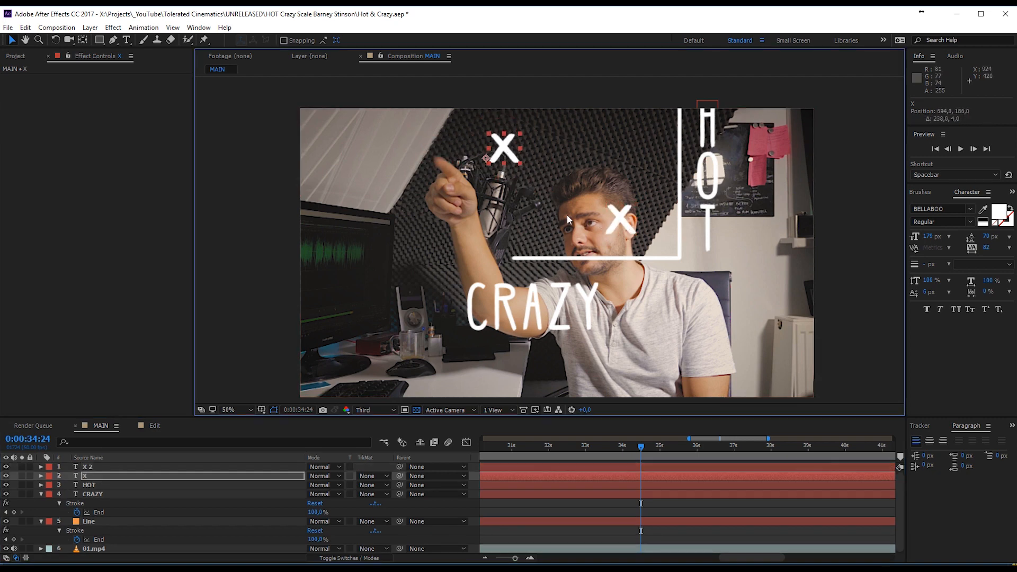
pyautogui.moveTo(742, 295)
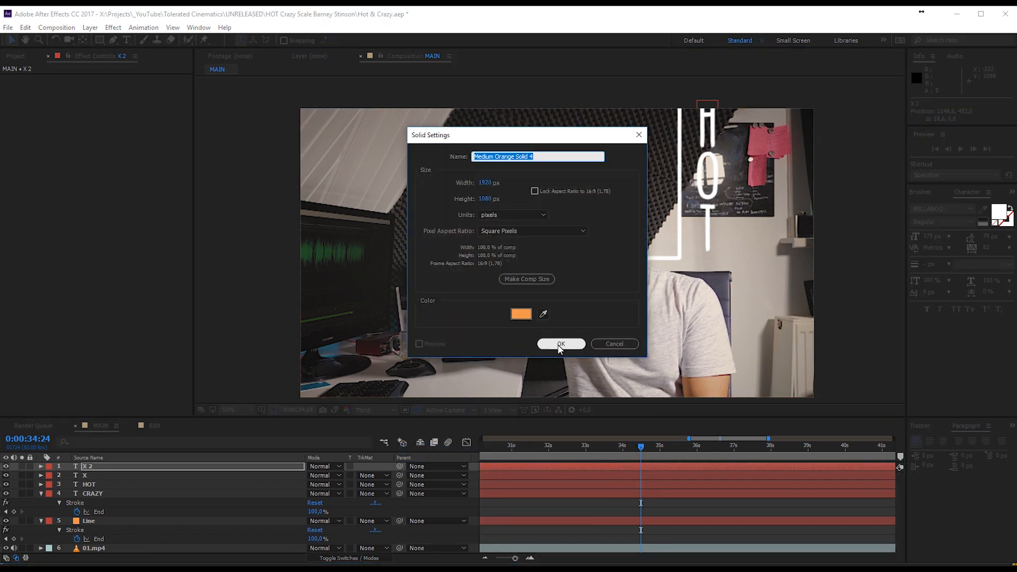
# Create a new solid and give its diagonal mask Stroke a yellow colour on transparent.
pyautogui.click(561, 344)
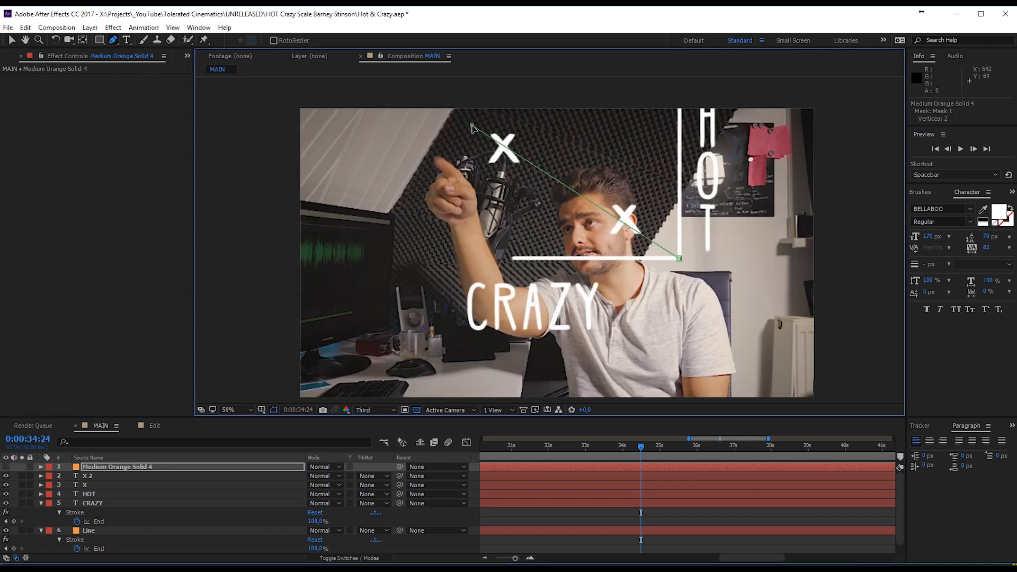
pyautogui.moveTo(852, 233)
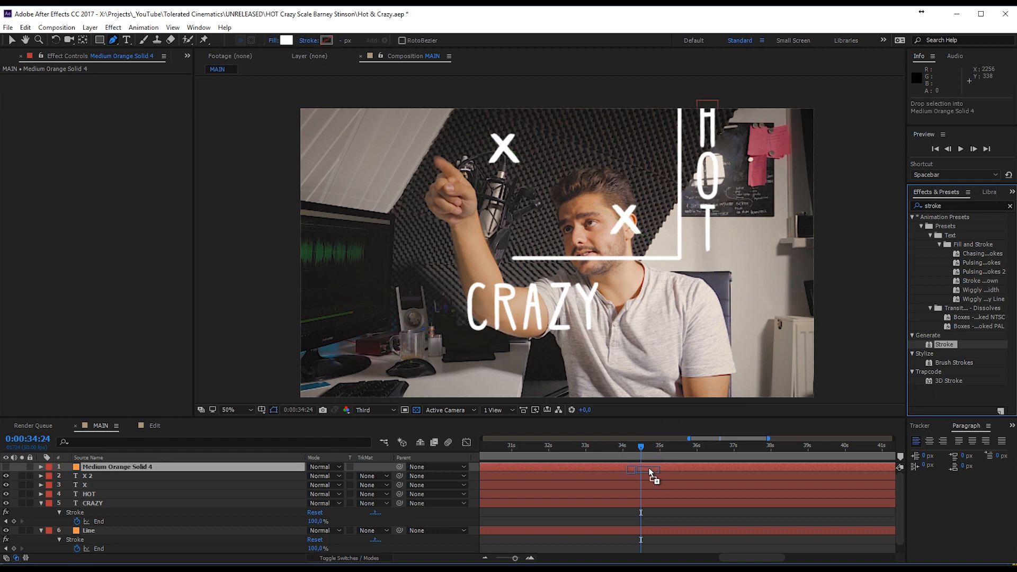
pyautogui.click(109, 114)
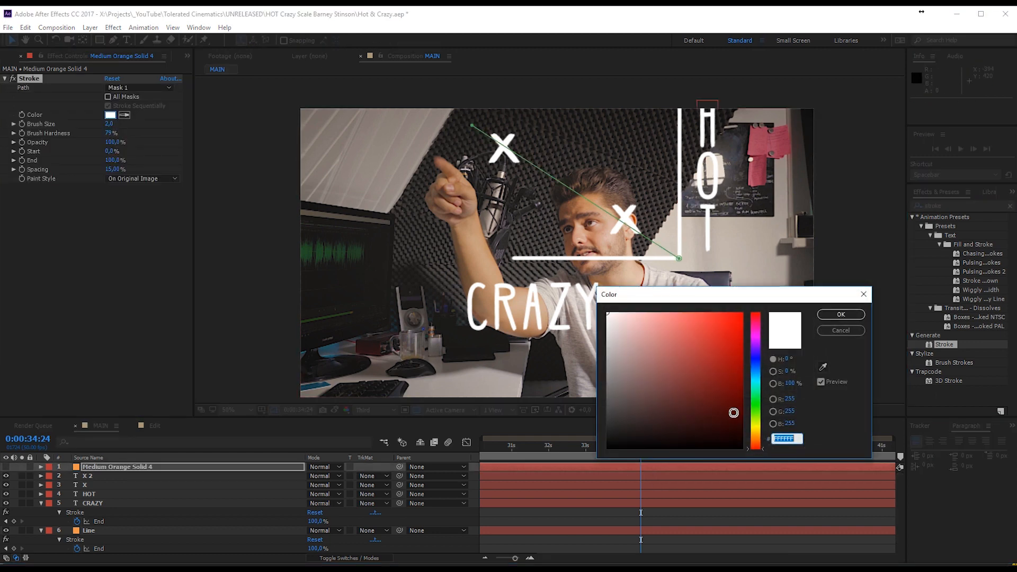
pyautogui.click(842, 313)
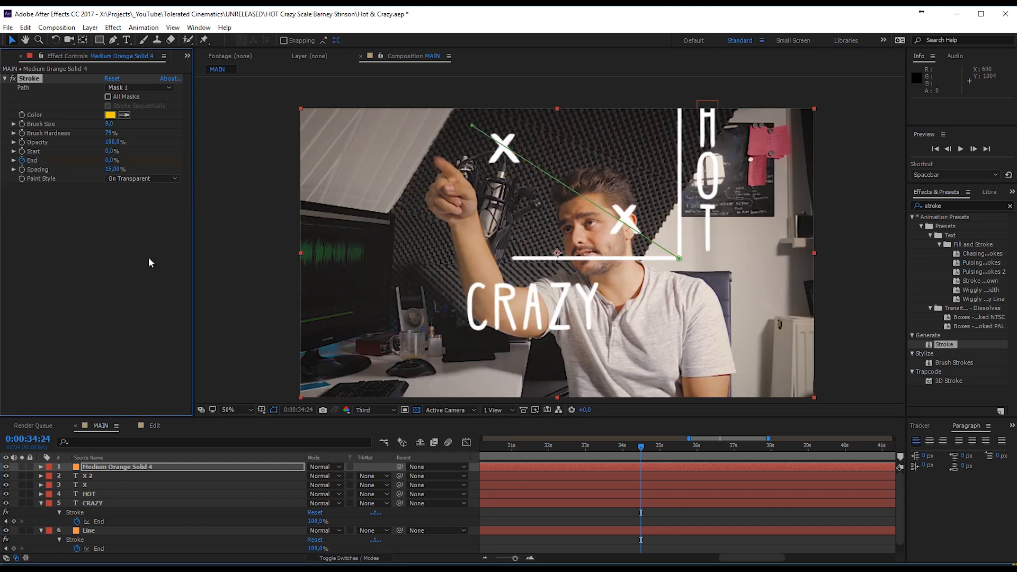
# Keyframe the diagonal line's Stroke End reveal and apply Easy Ease to both keyframes.
pyautogui.click(653, 446)
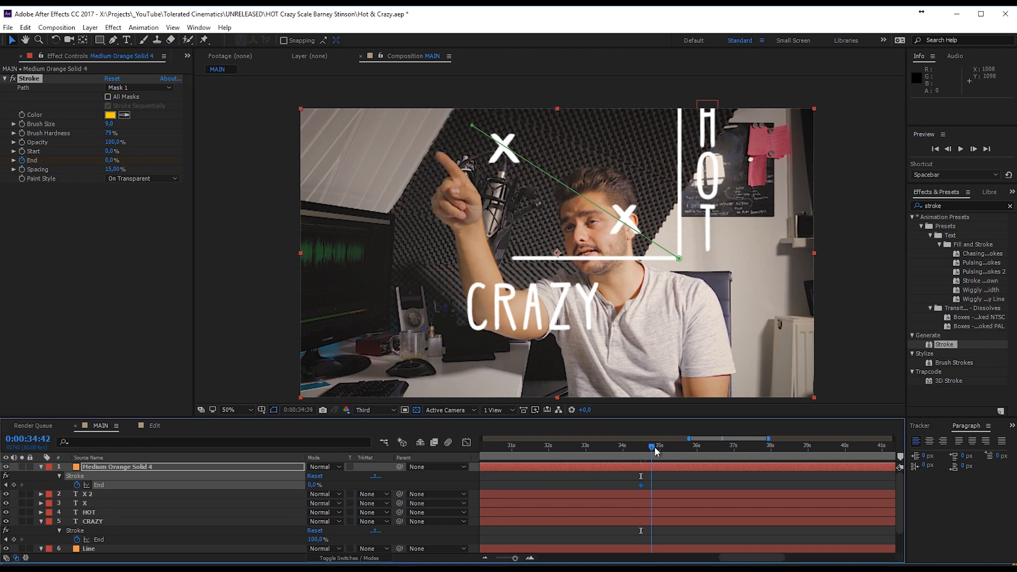
pyautogui.click(653, 446)
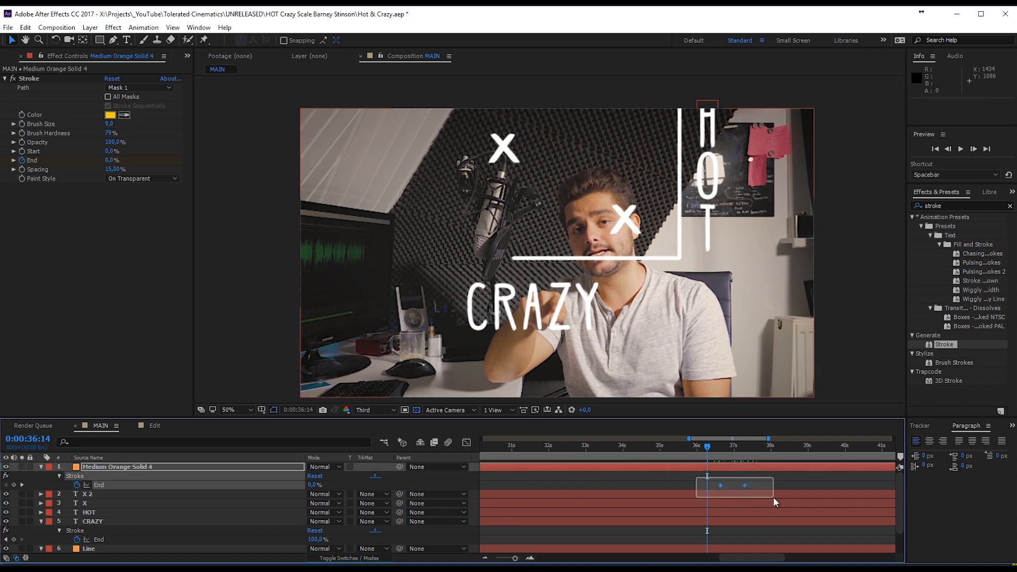
pyautogui.rightClick(745, 485)
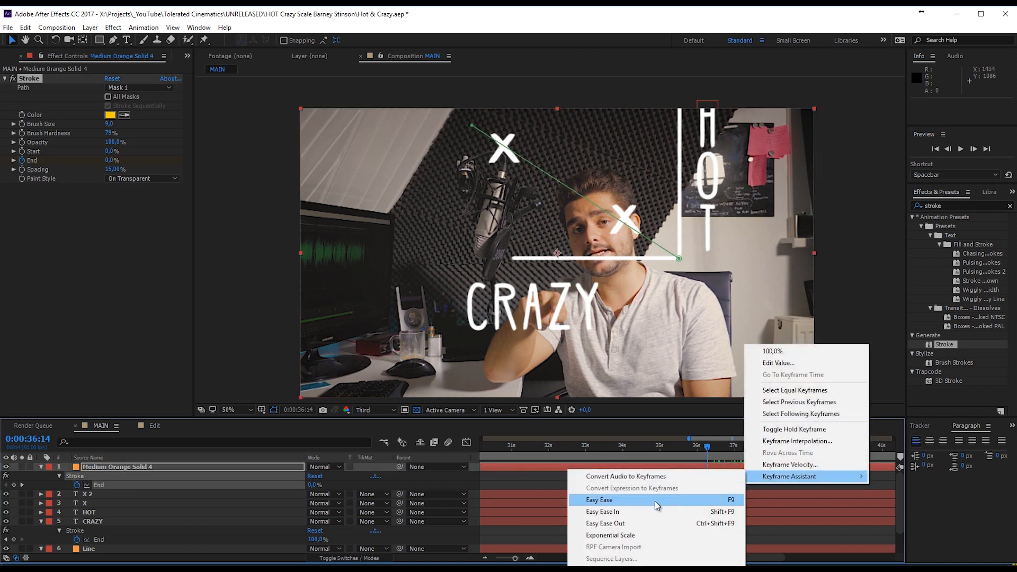
pyautogui.click(598, 500)
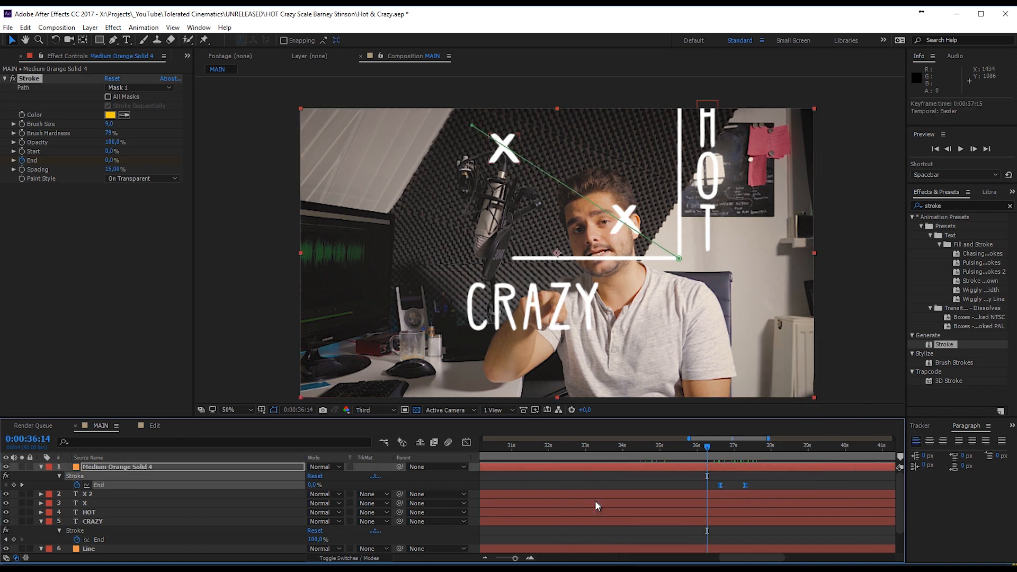